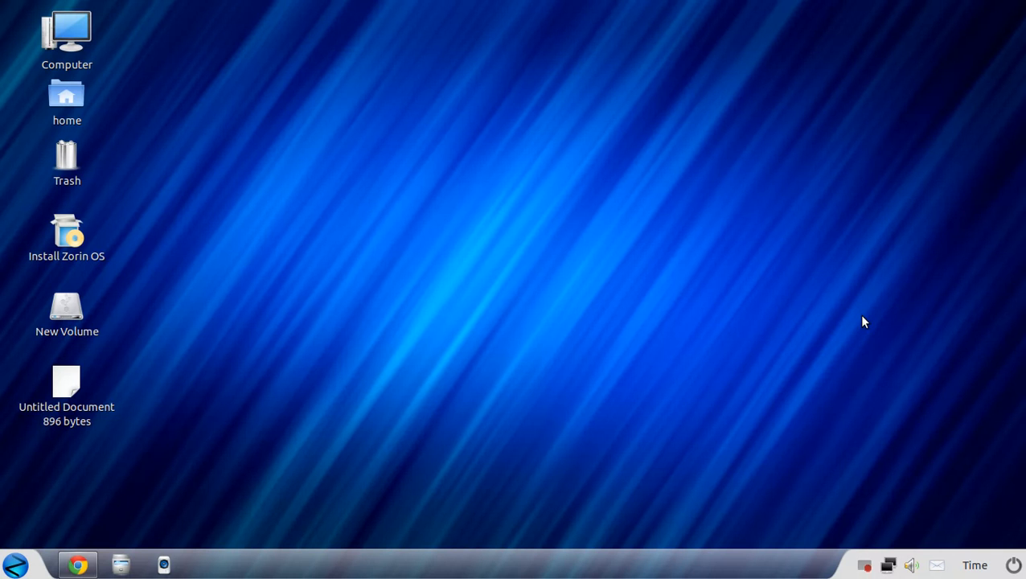
mouse_move(70, 410)
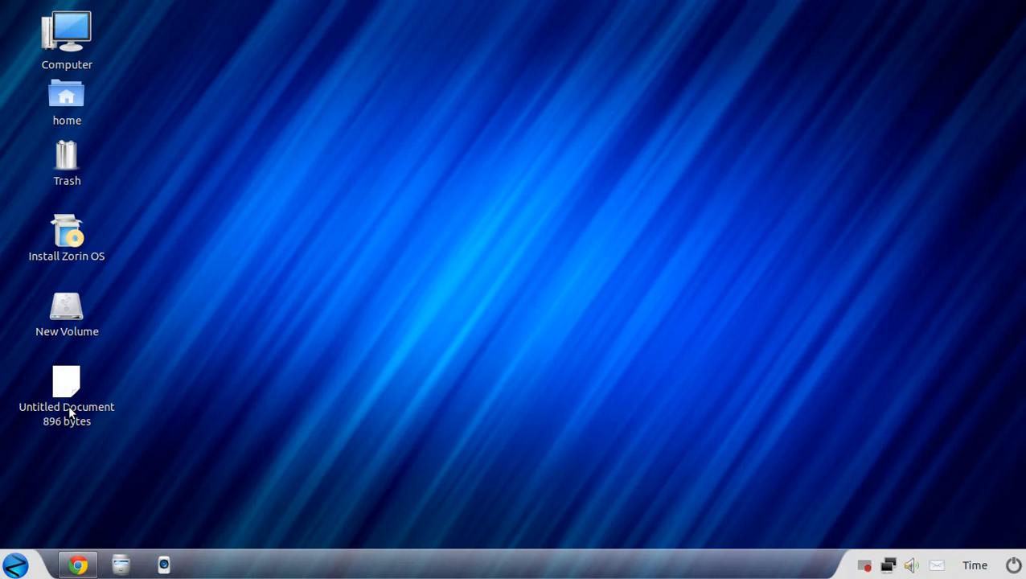
Open the desktop's Untitled Document in gedit to read the Zorin OS 6 announcement.
double_click(66, 382)
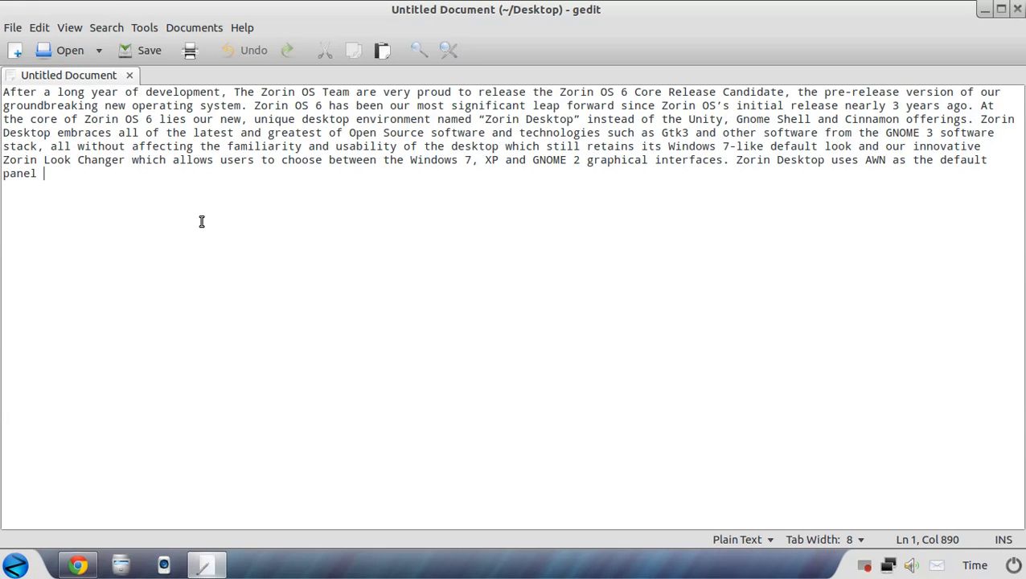
mouse_move(325, 138)
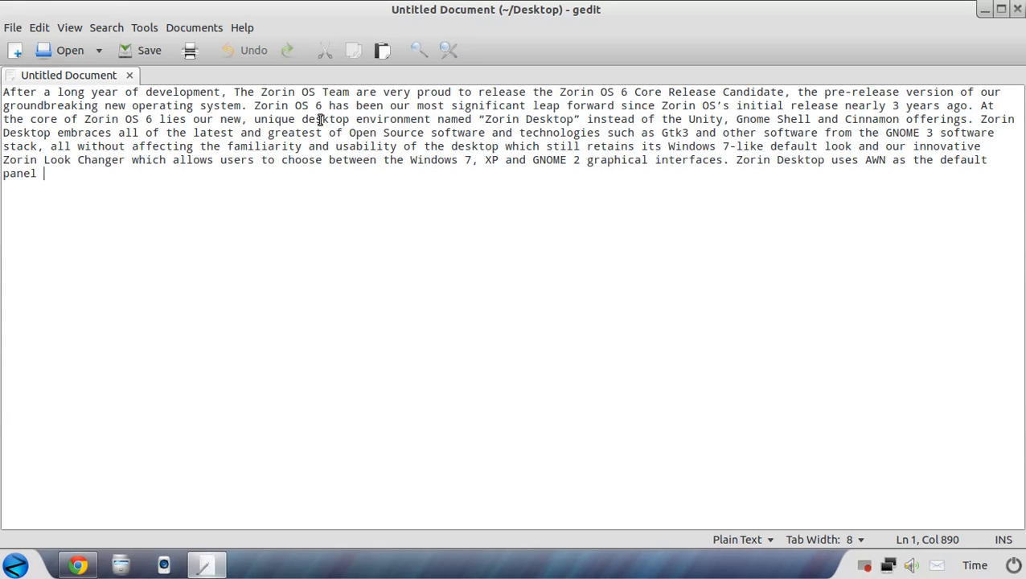
mouse_move(608, 137)
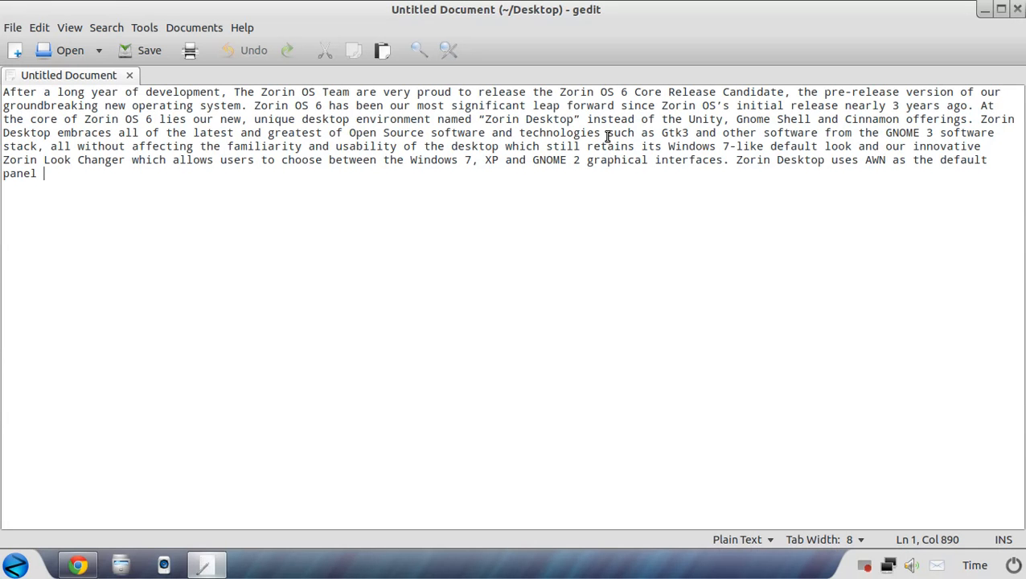
mouse_move(666, 118)
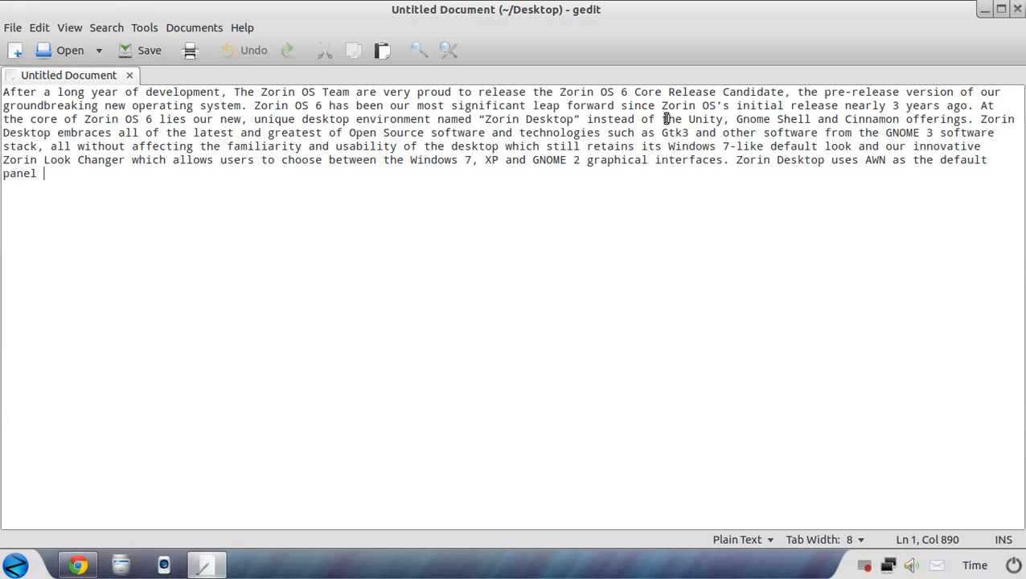
mouse_move(232, 187)
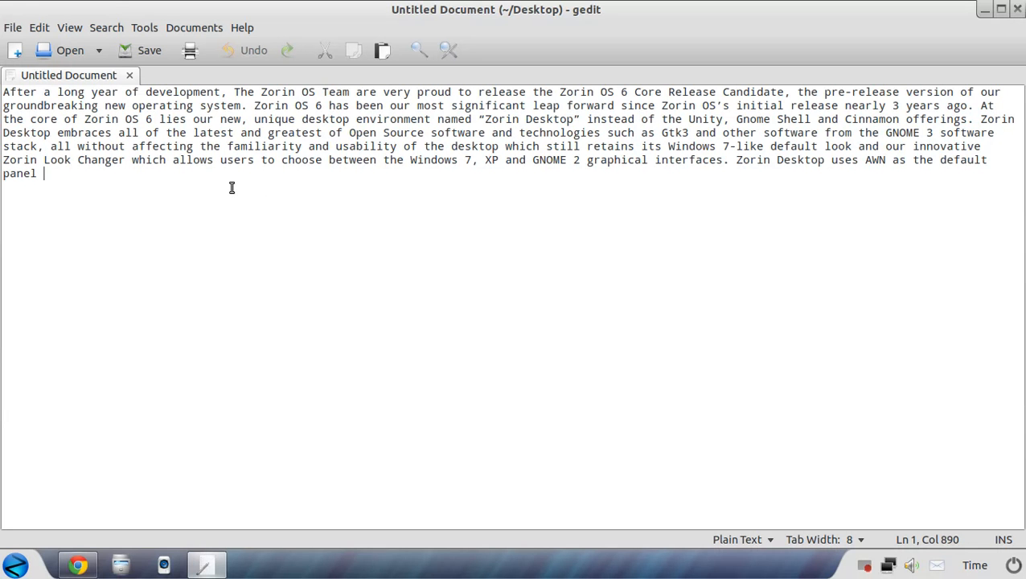
mouse_move(422, 143)
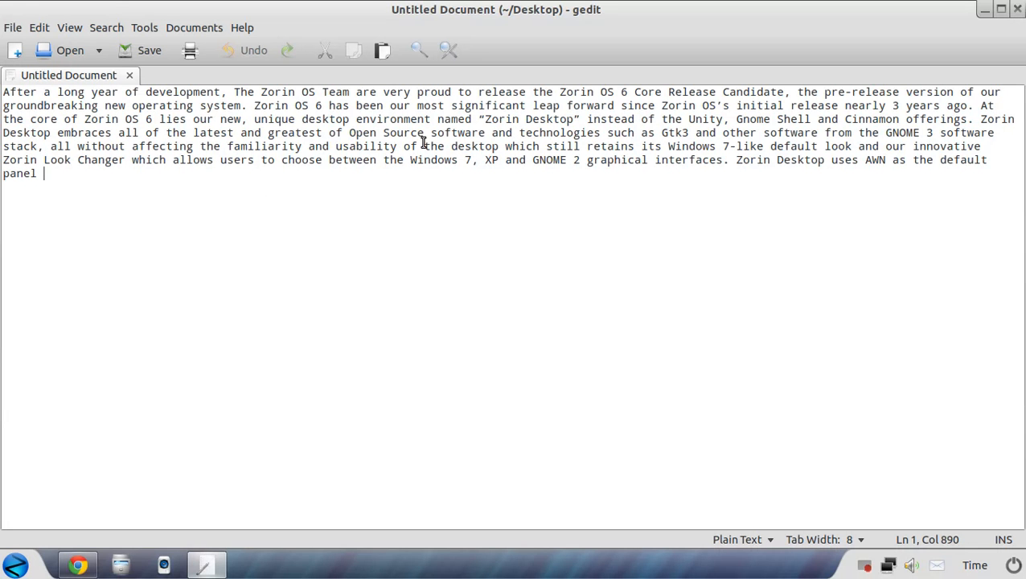
mouse_move(547, 127)
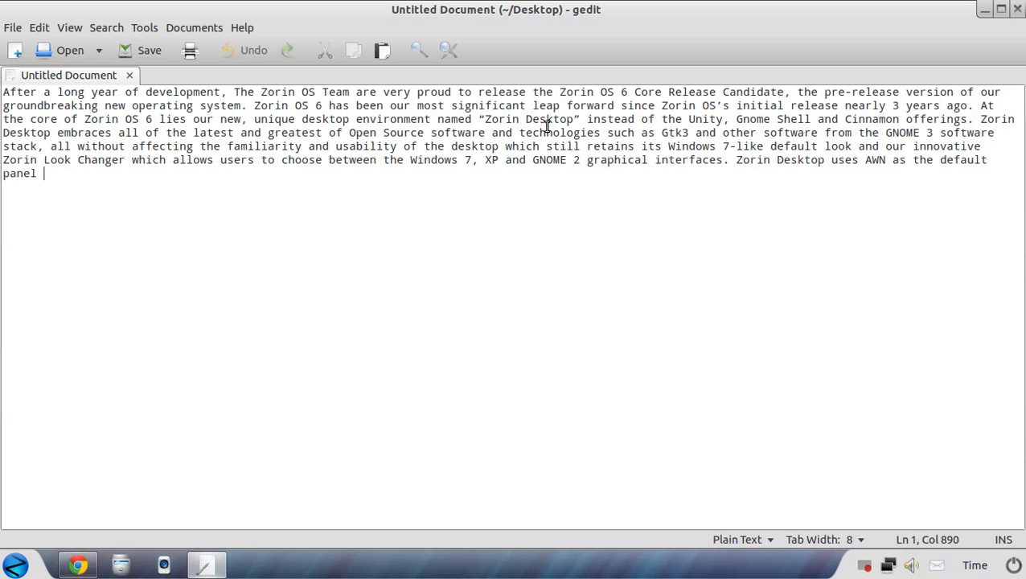
mouse_move(799, 130)
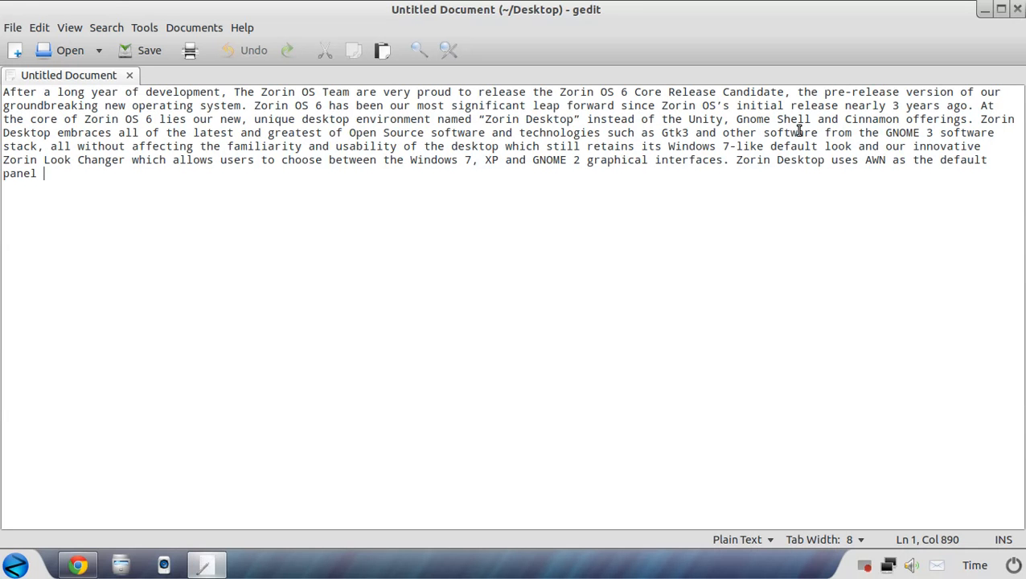
mouse_move(359, 114)
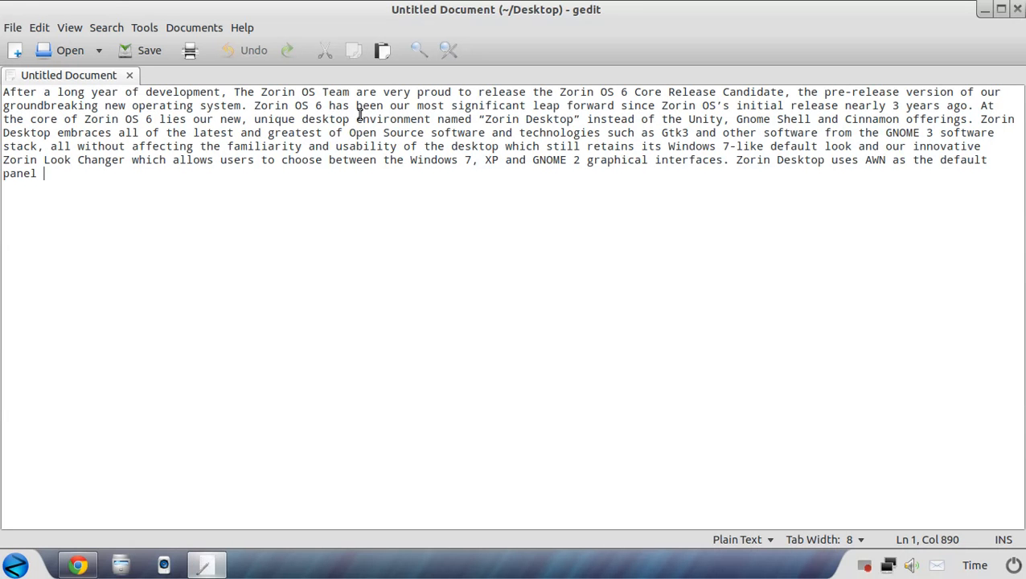
mouse_move(328, 160)
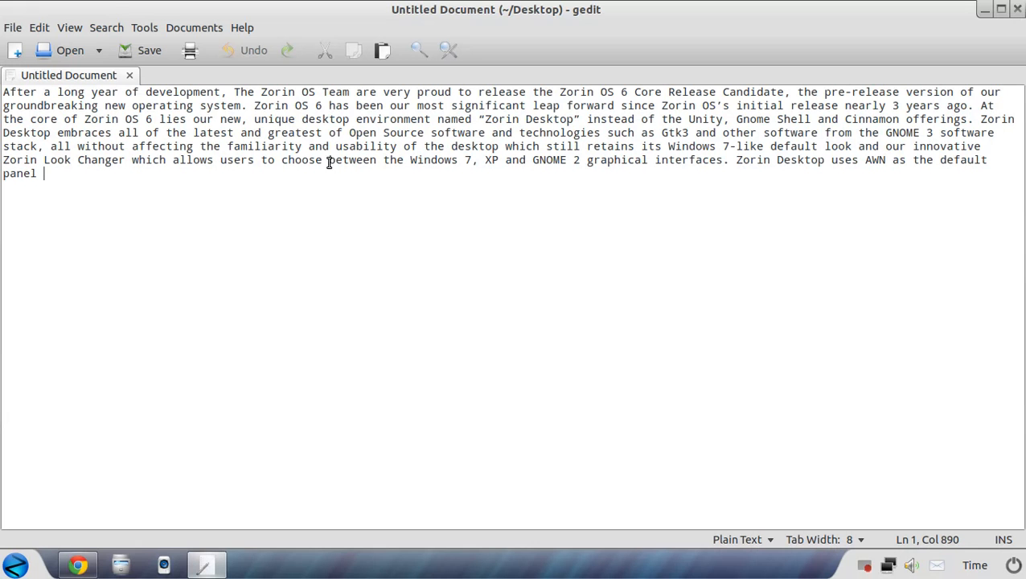
mouse_move(455, 135)
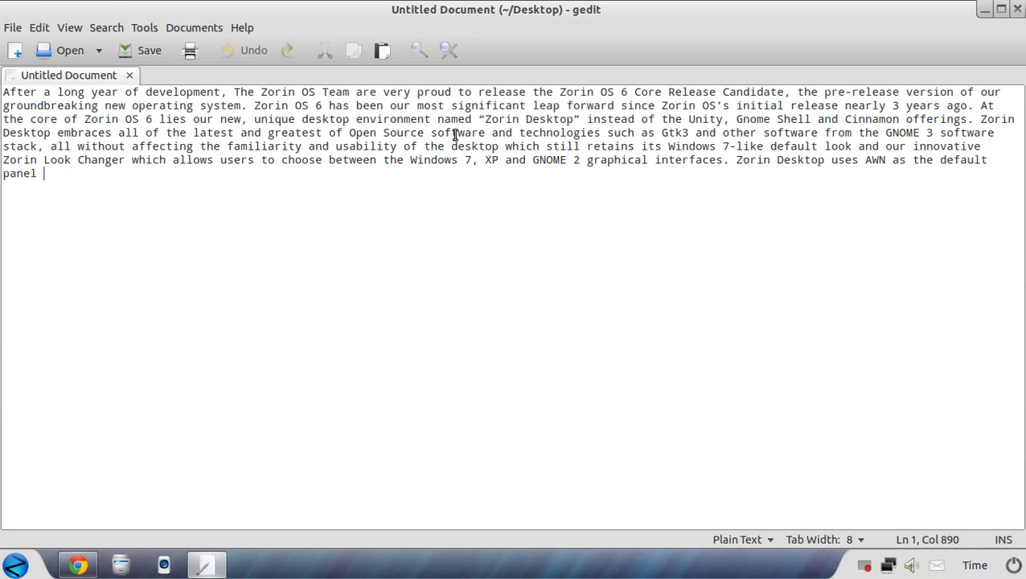
mouse_move(690, 144)
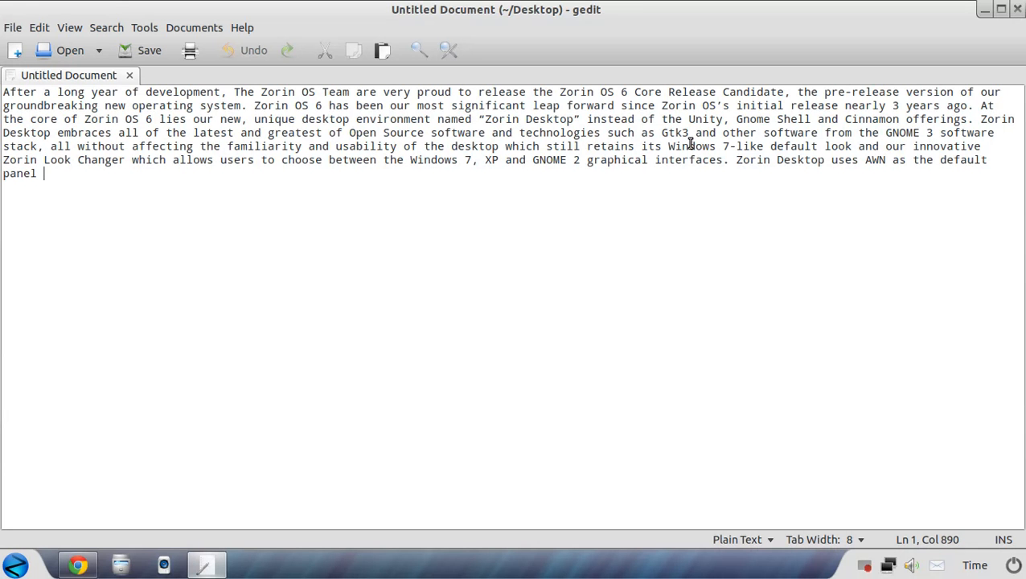
mouse_move(911, 135)
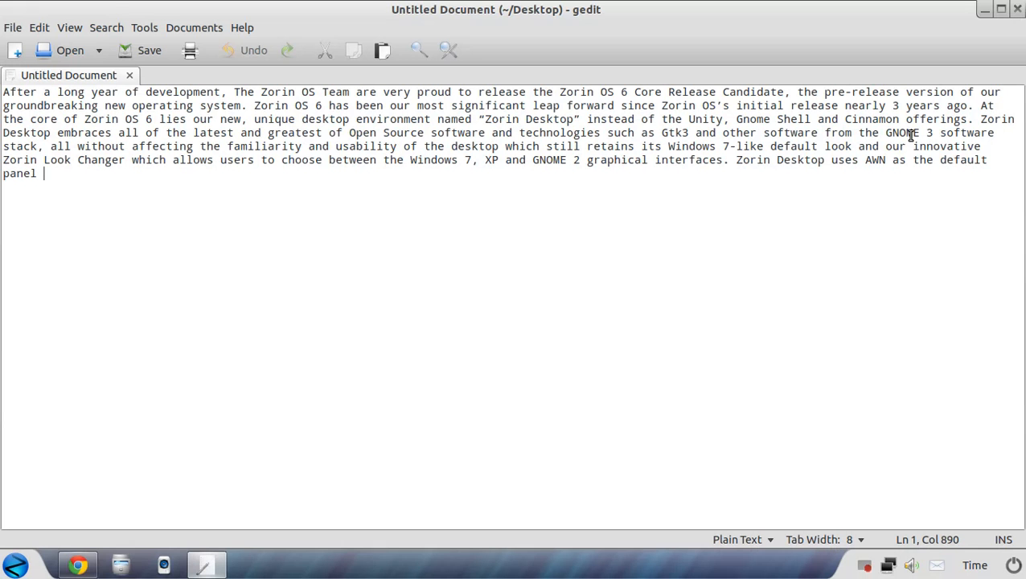
mouse_move(236, 205)
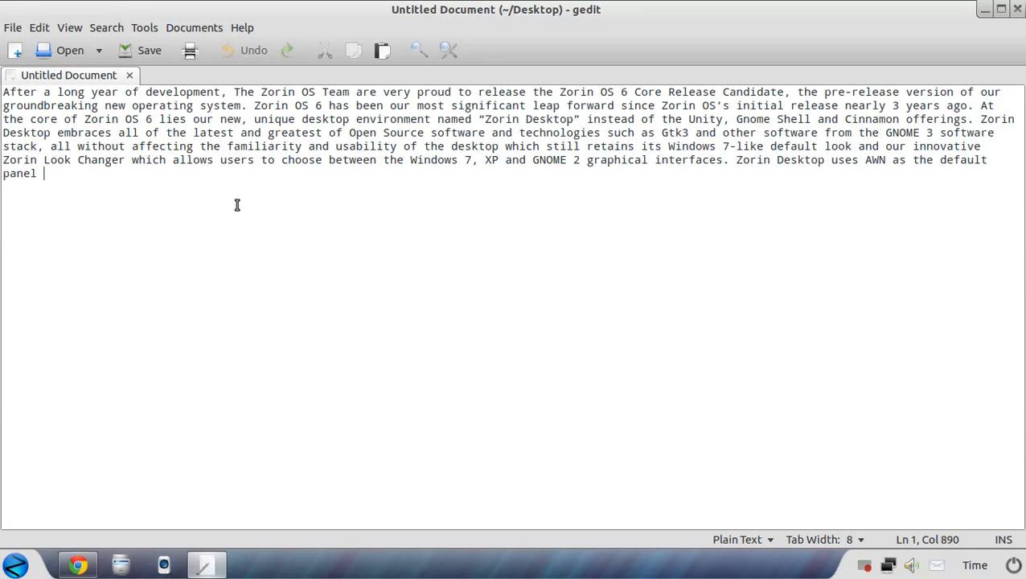
mouse_move(302, 187)
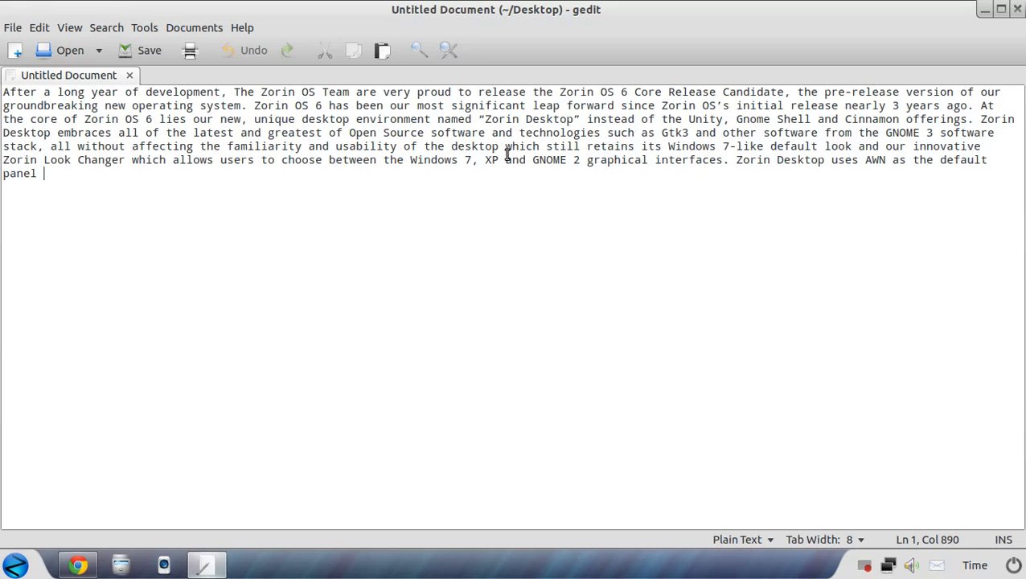
mouse_move(702, 159)
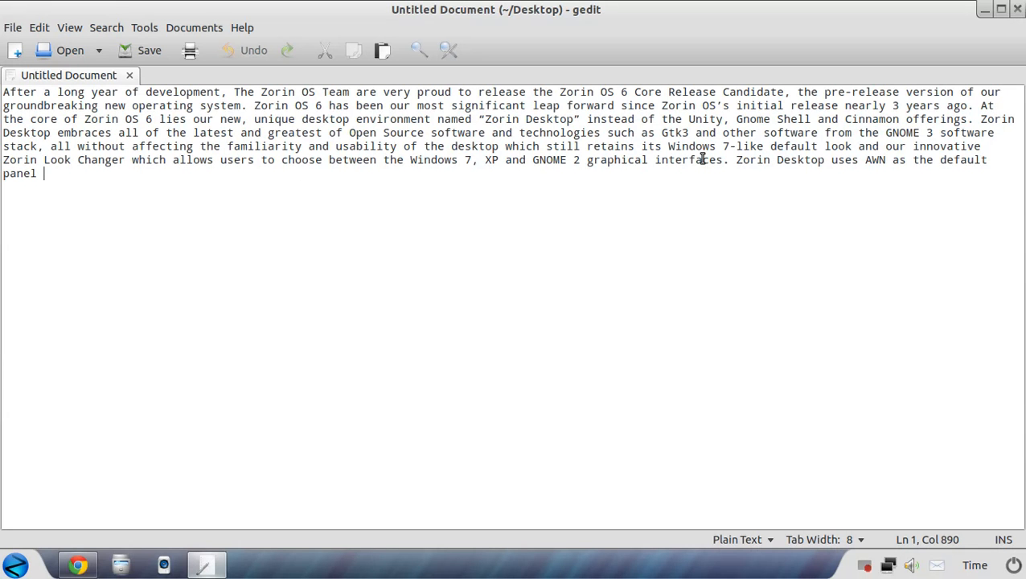
mouse_move(780, 159)
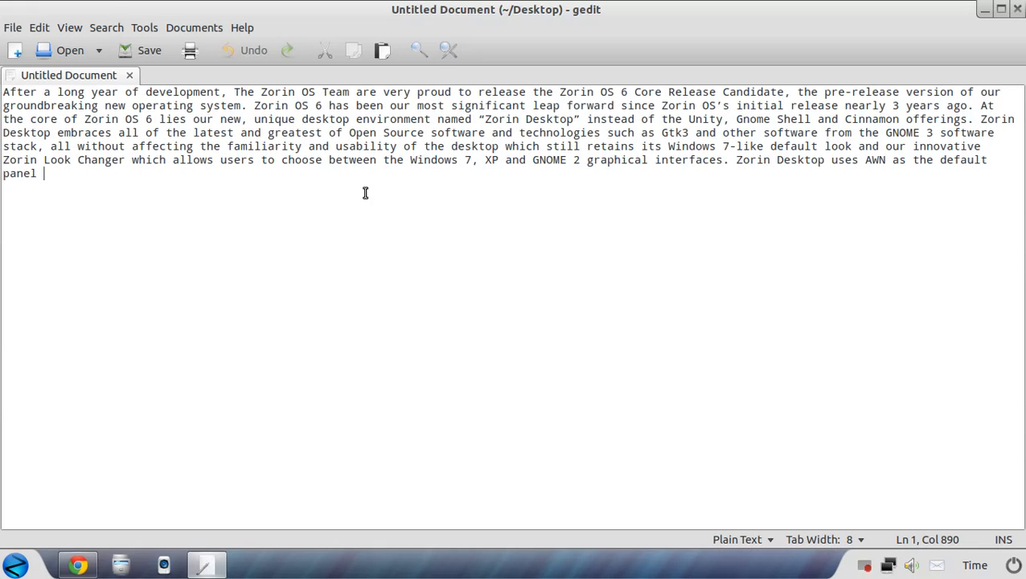
mouse_move(354, 195)
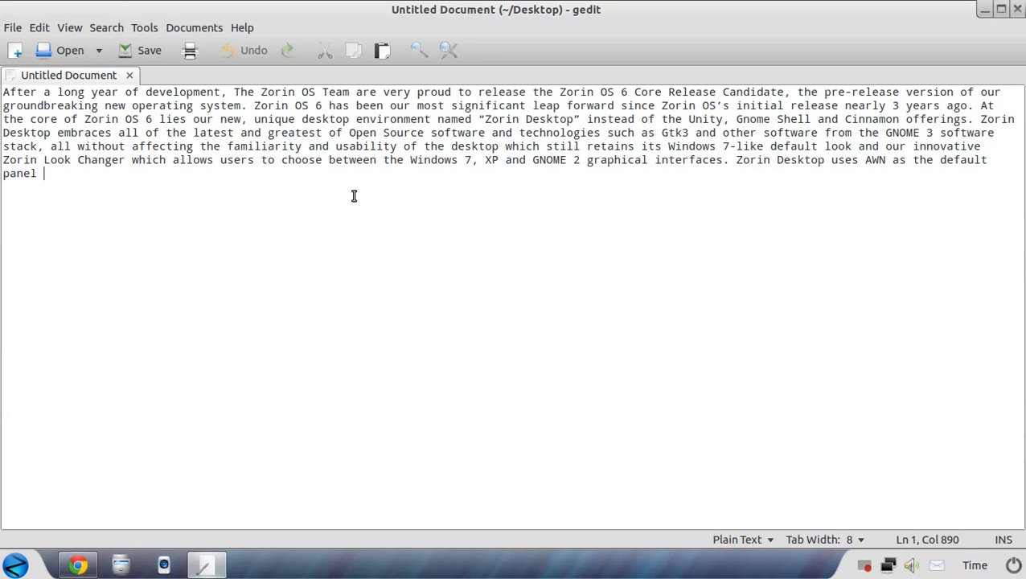
mouse_move(507, 179)
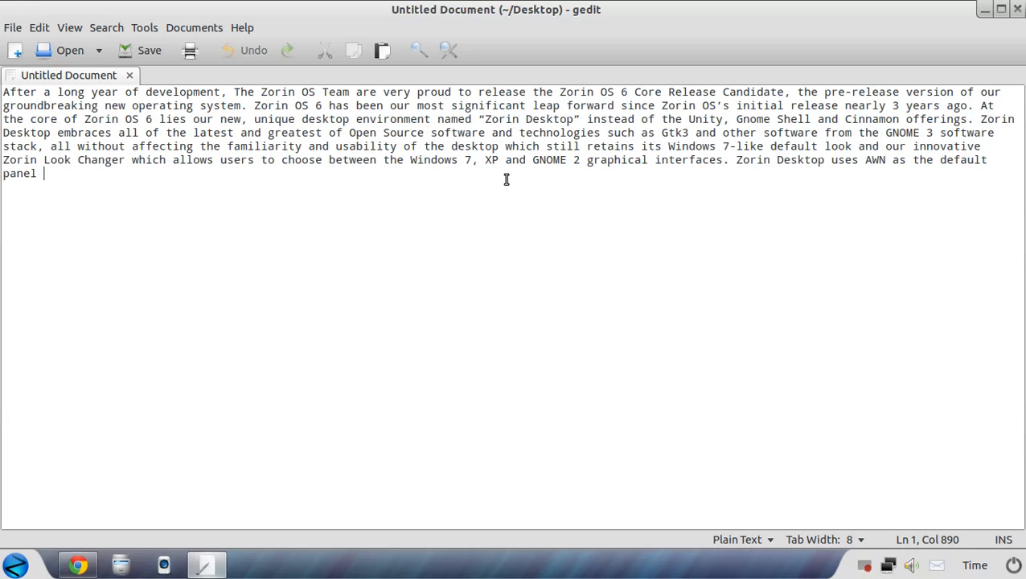
mouse_move(802, 189)
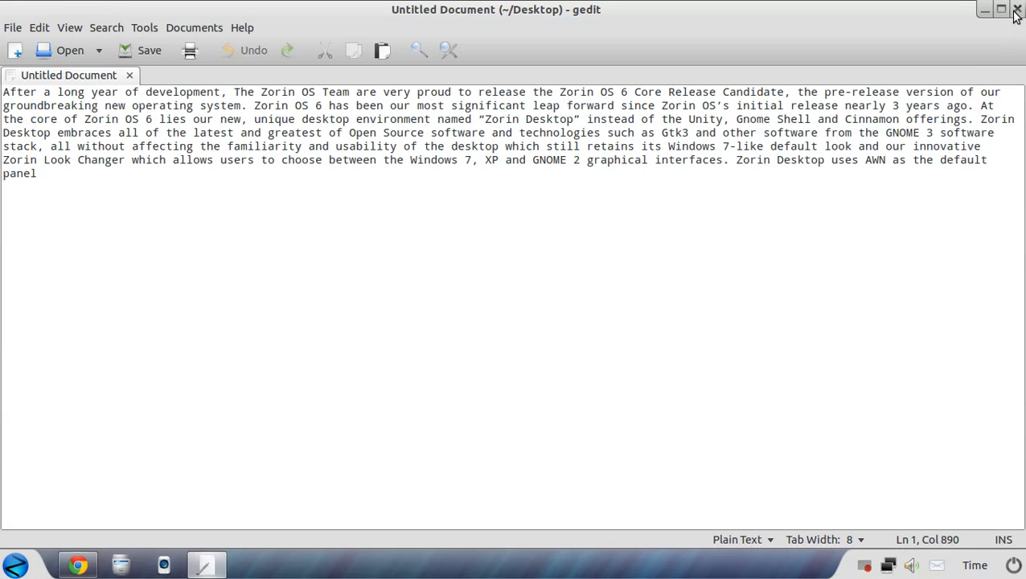
left_click(1017, 9)
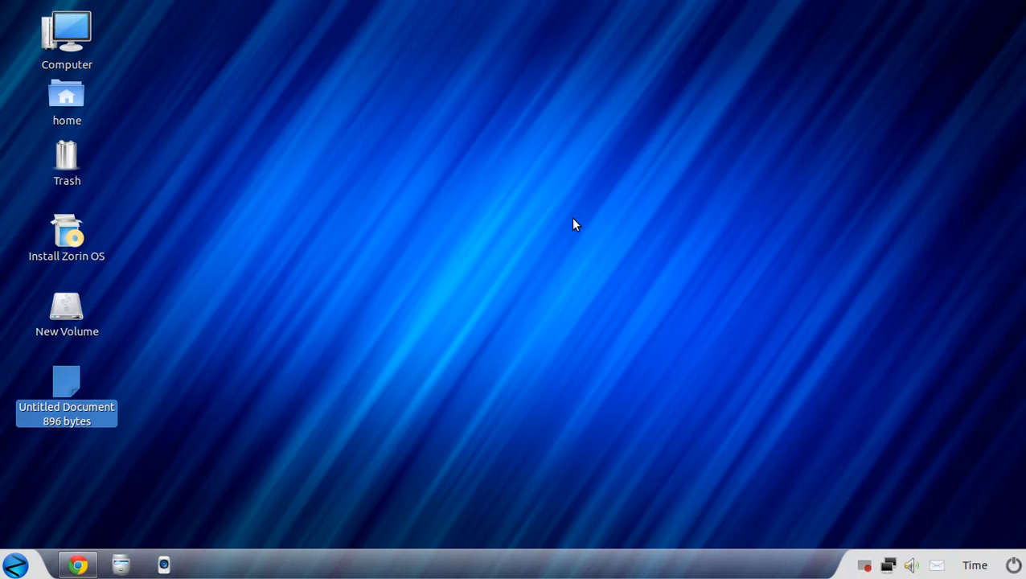
mouse_move(227, 258)
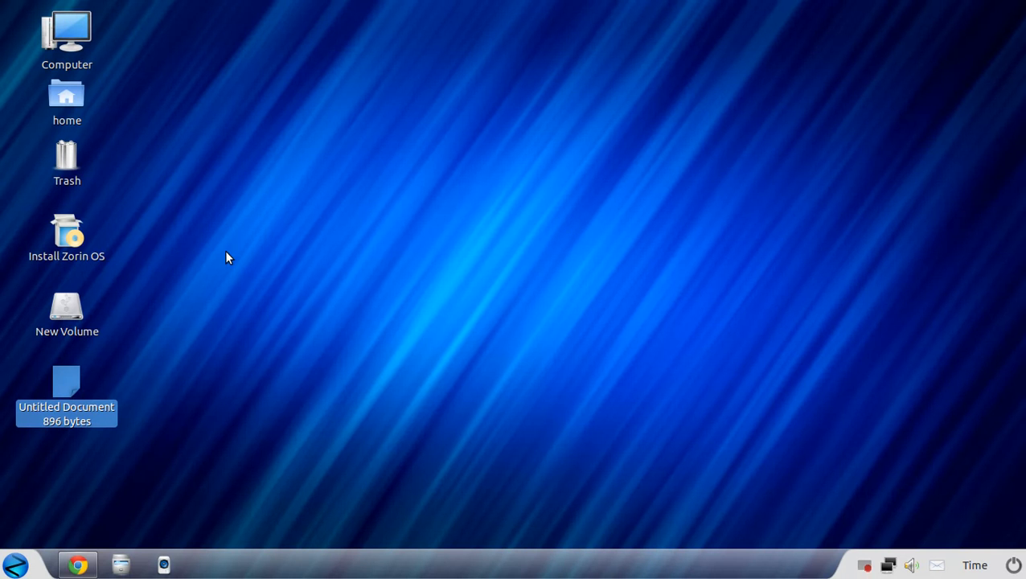
left_click(67, 310)
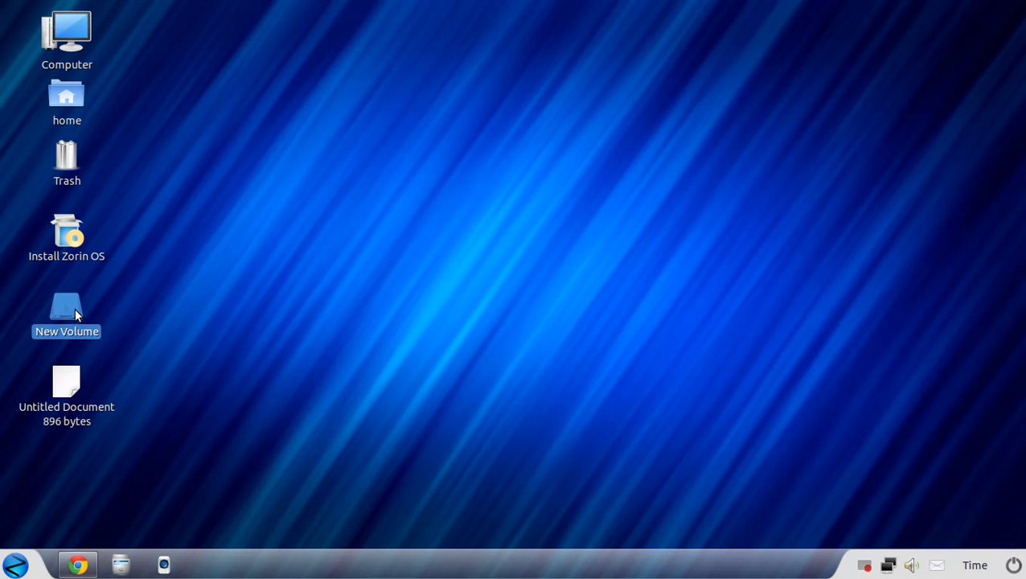
mouse_move(287, 292)
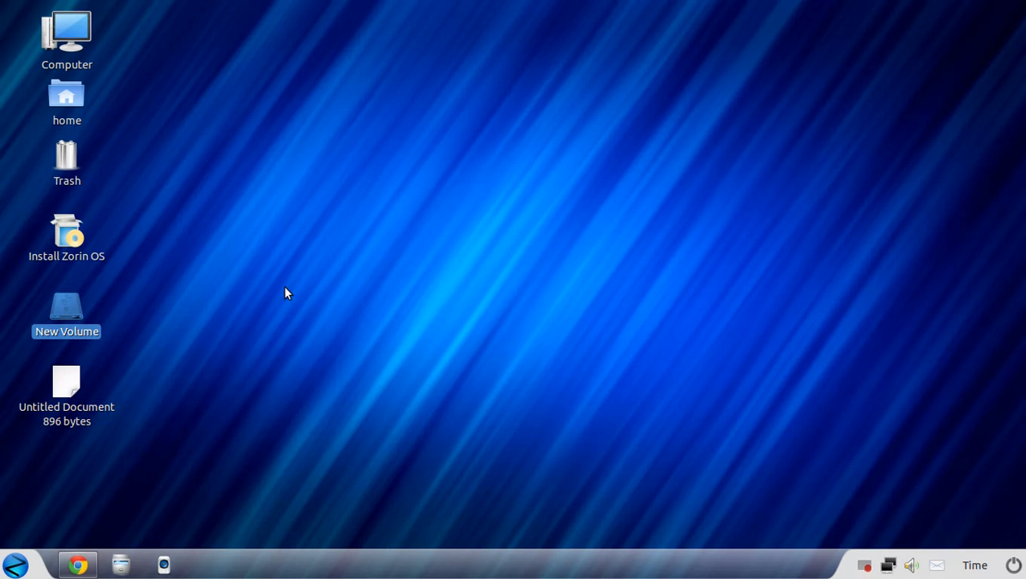
mouse_move(290, 326)
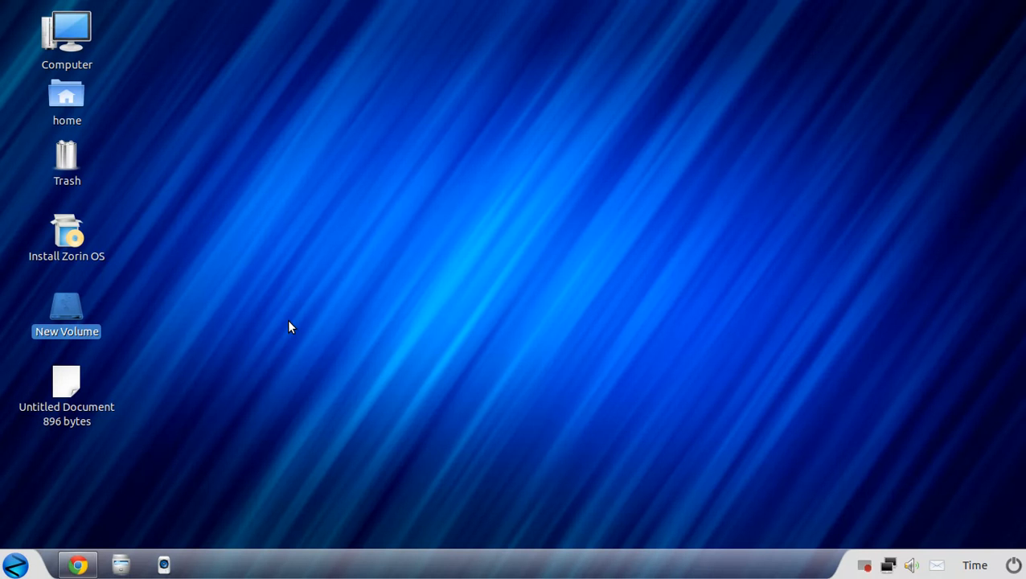
mouse_move(225, 357)
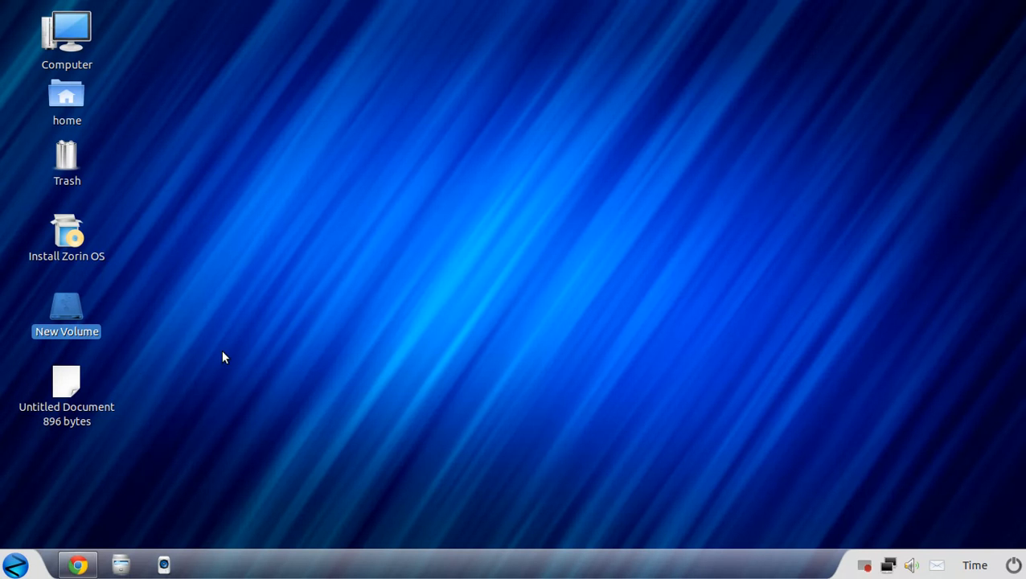
left_click(67, 390)
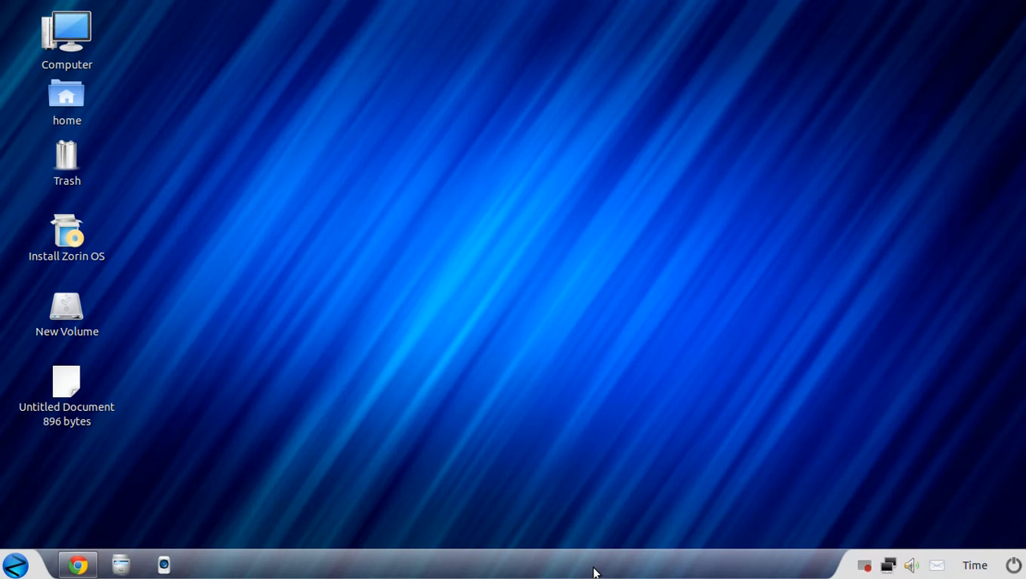
Open Awn Settings through the dock's Dock Preferences menu item.
right_click(593, 567)
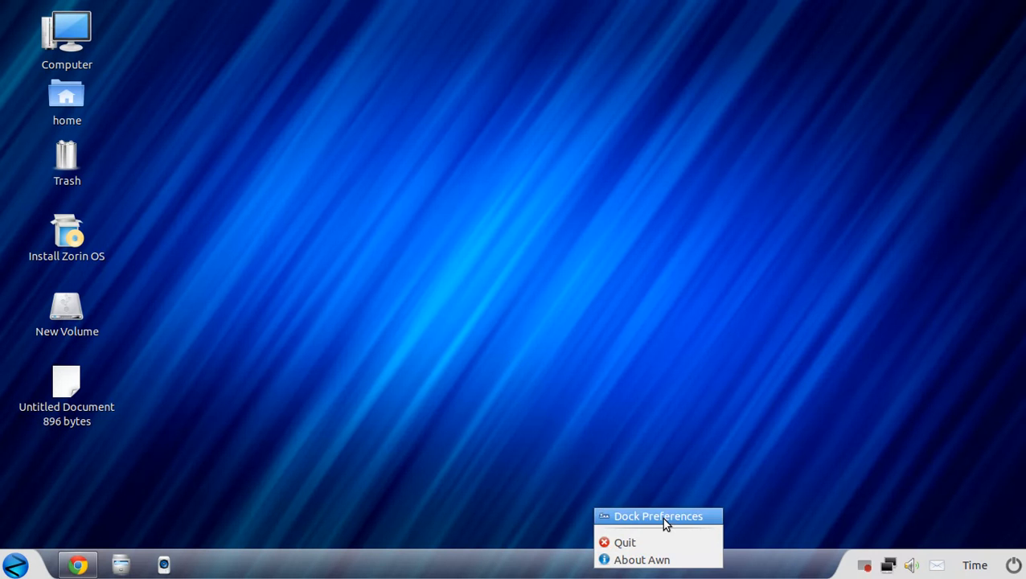
left_click(658, 515)
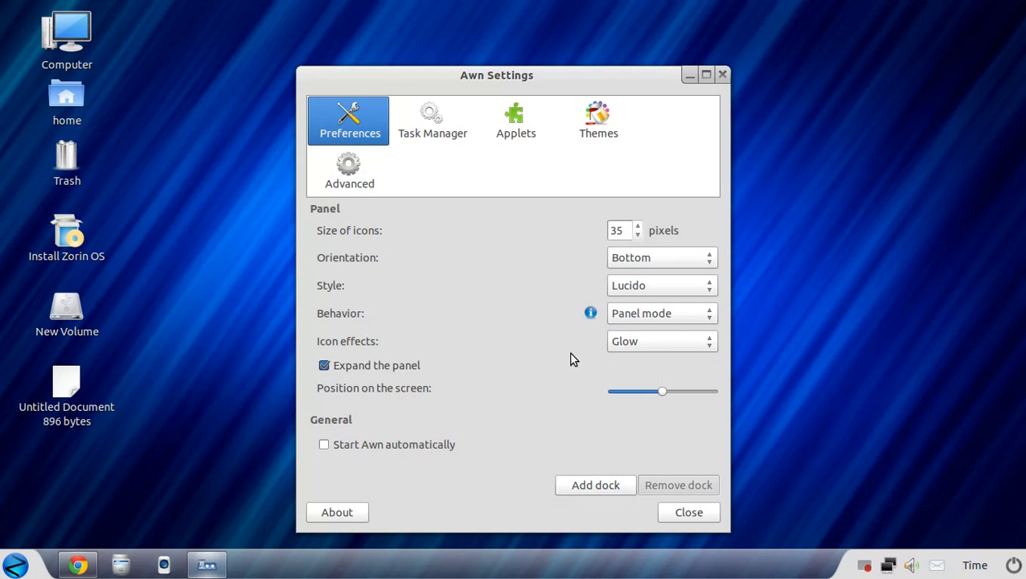
mouse_move(368, 133)
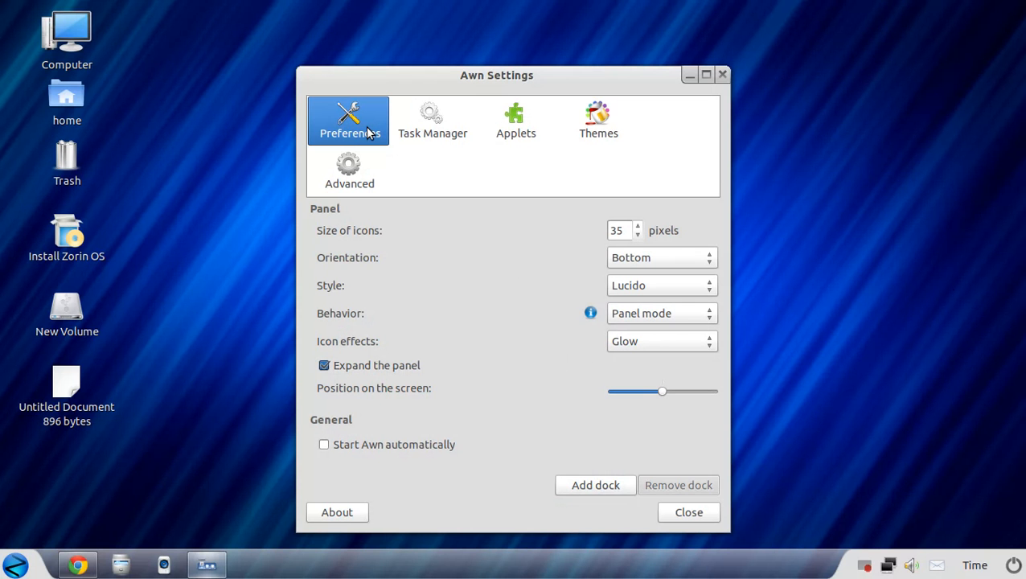
mouse_move(647, 224)
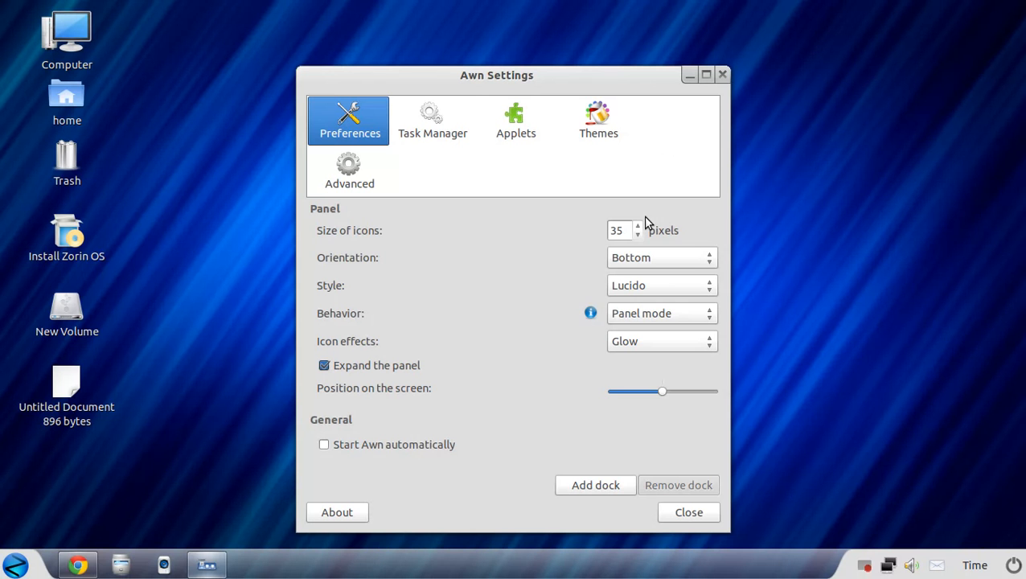
Browse the Task Manager, Applets (AudioVideo, Network), Themes and Advanced pages.
left_click(432, 121)
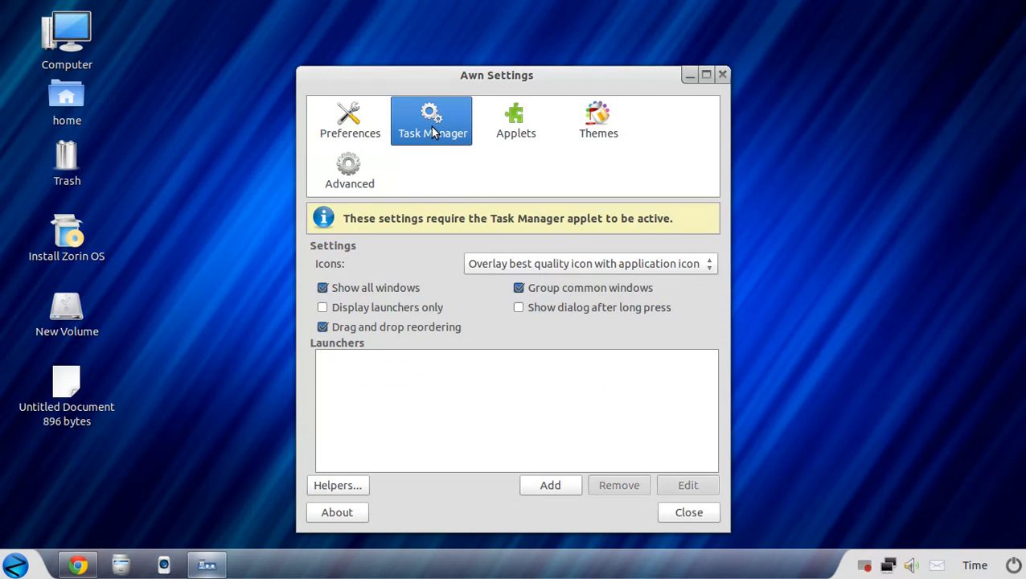
left_click(516, 121)
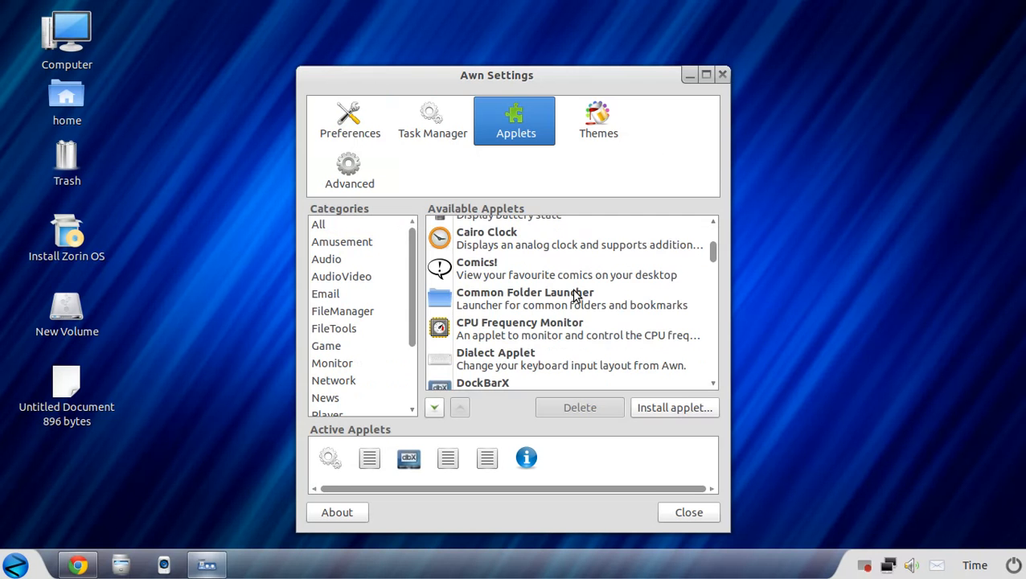
left_click(341, 275)
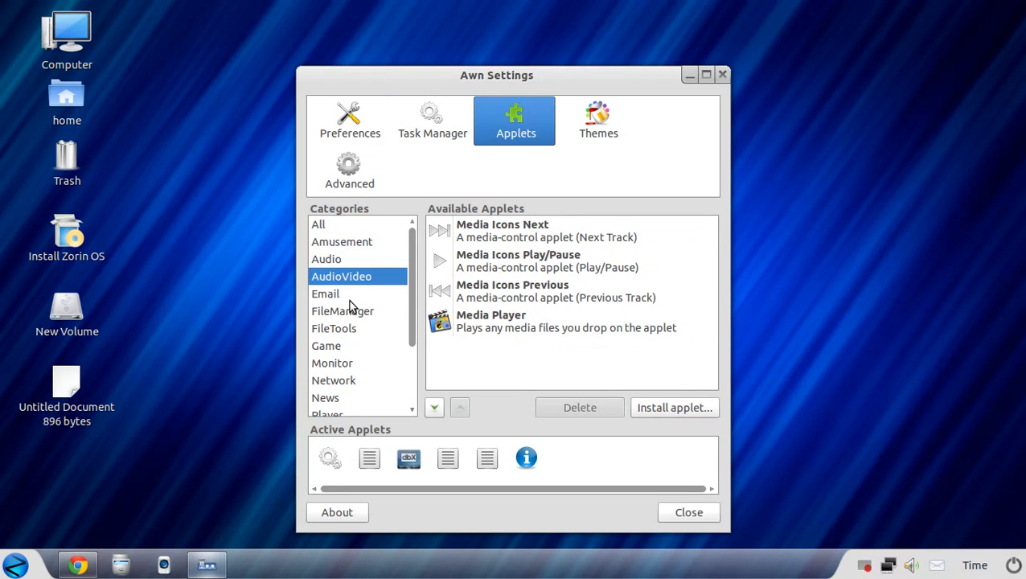
left_click(333, 380)
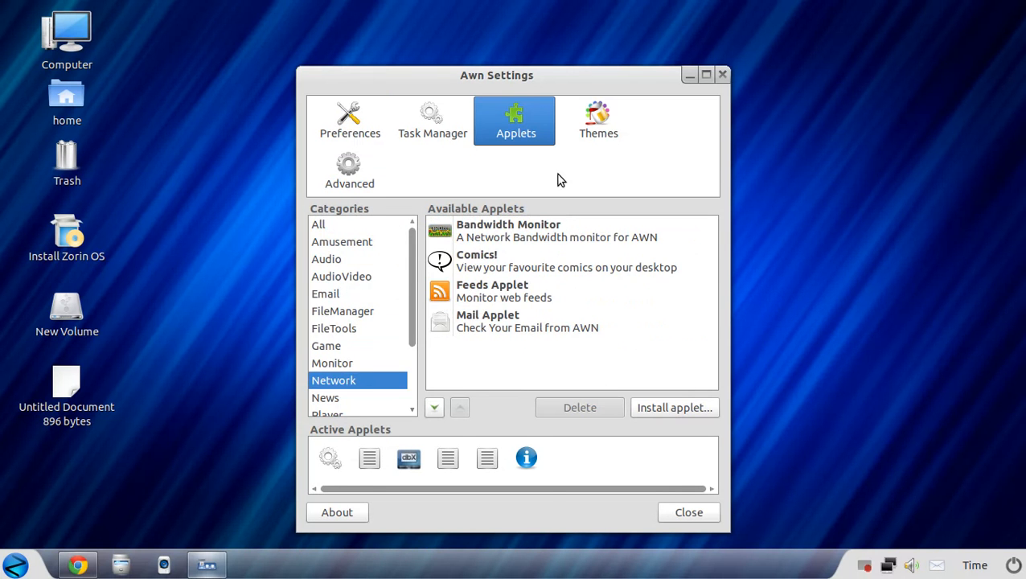
left_click(598, 121)
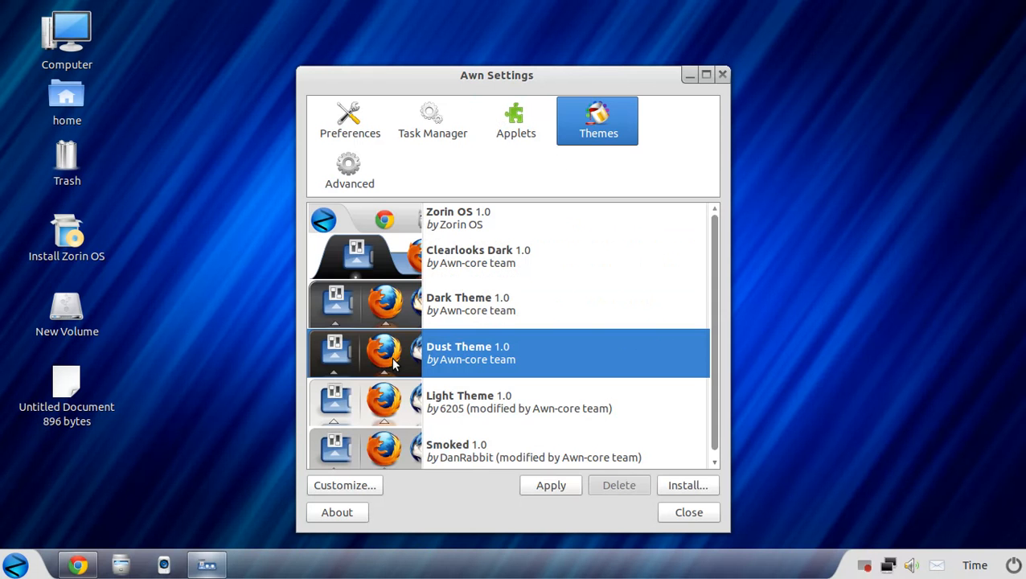
left_click(349, 171)
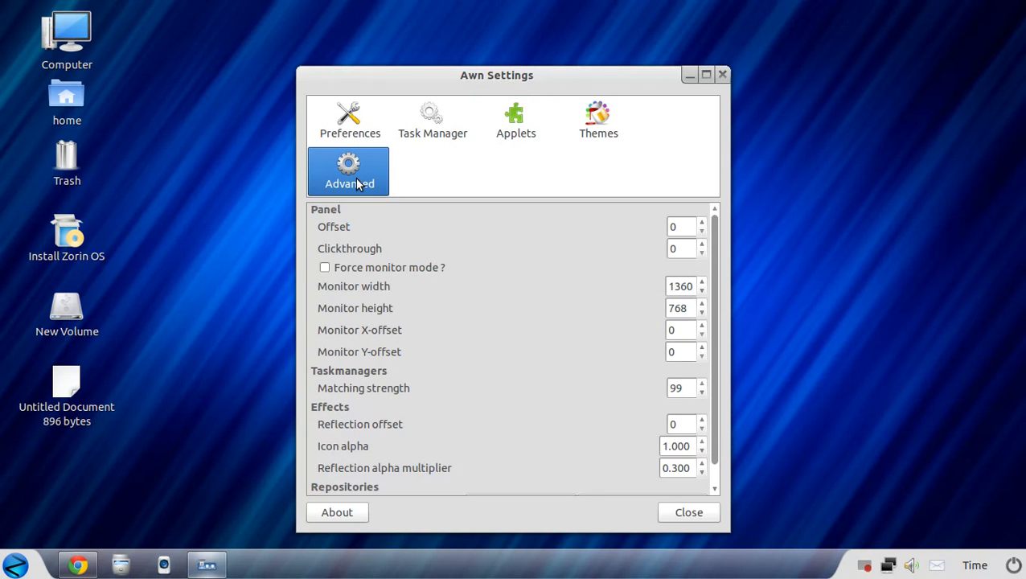
Close Awn Settings and return to the clear Zorin desktop.
left_click(688, 512)
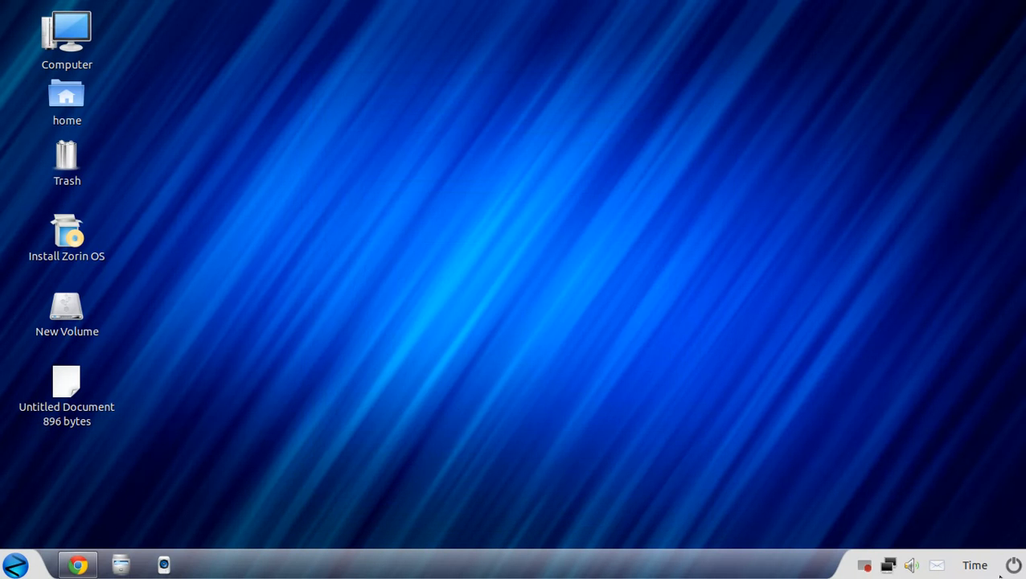
left_click(1015, 564)
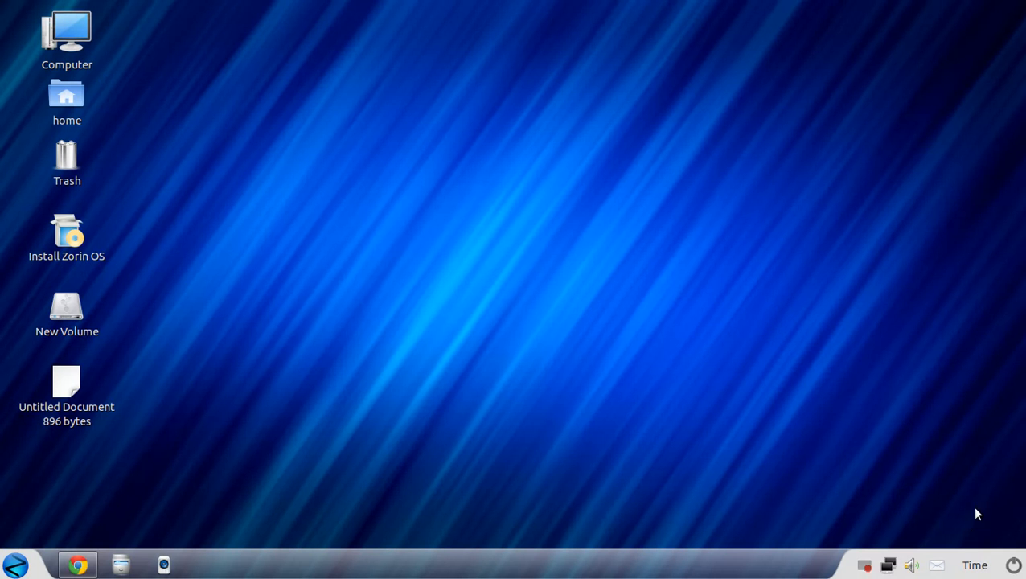
mouse_move(978, 566)
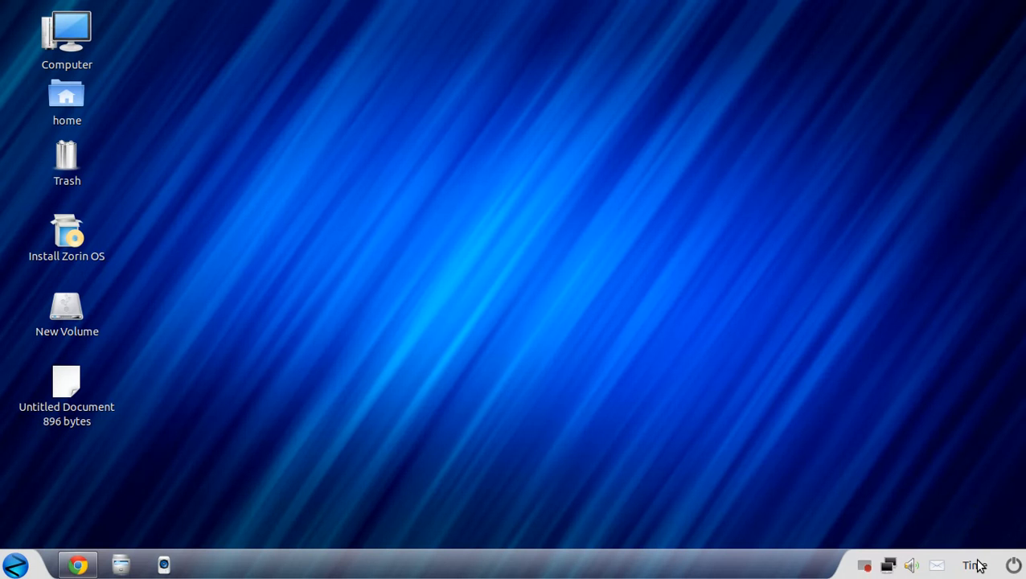
mouse_move(940, 570)
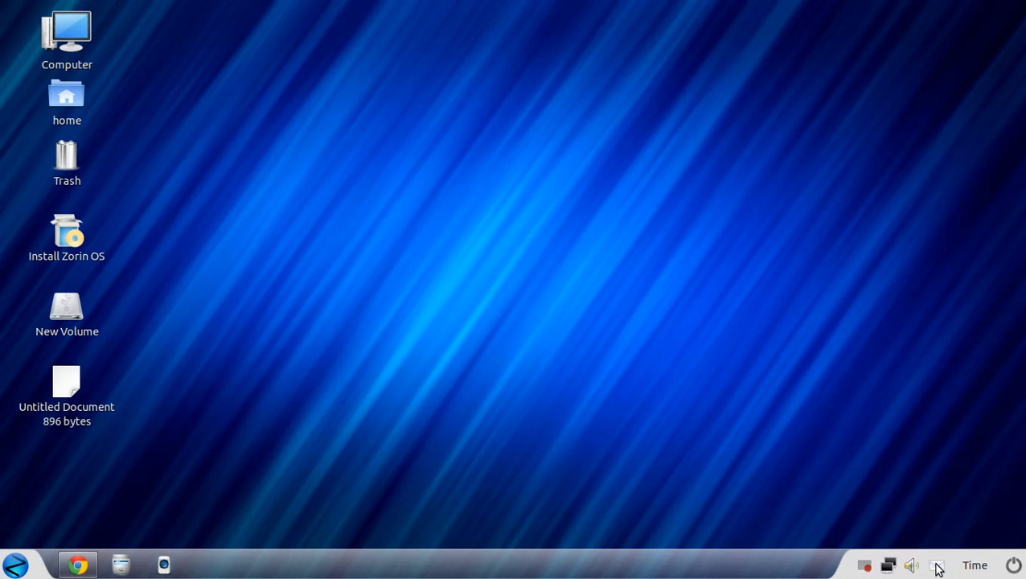
Open the messaging indicator, then the volume indicator's sound menu in the system tray.
left_click(937, 566)
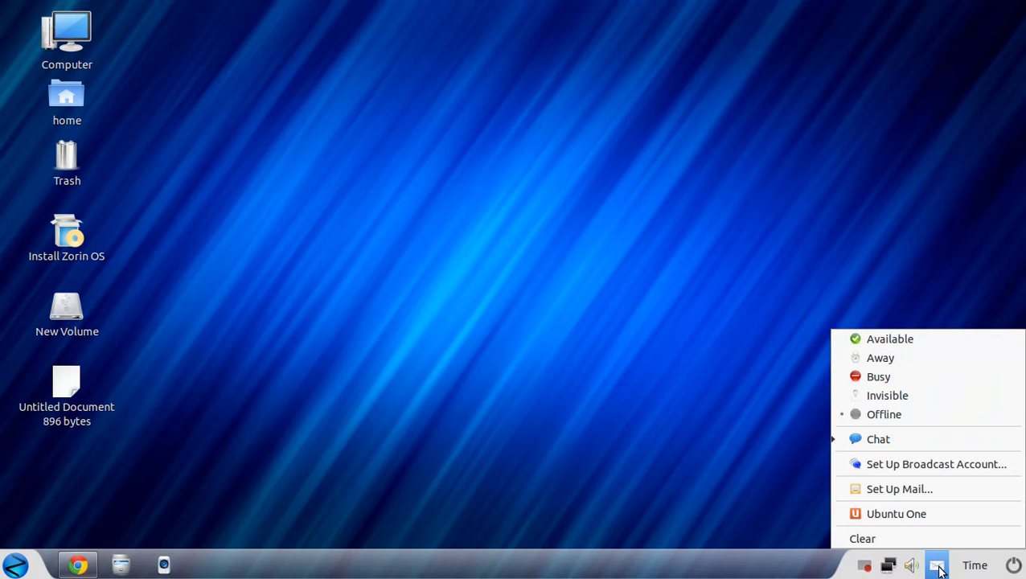
left_click(912, 565)
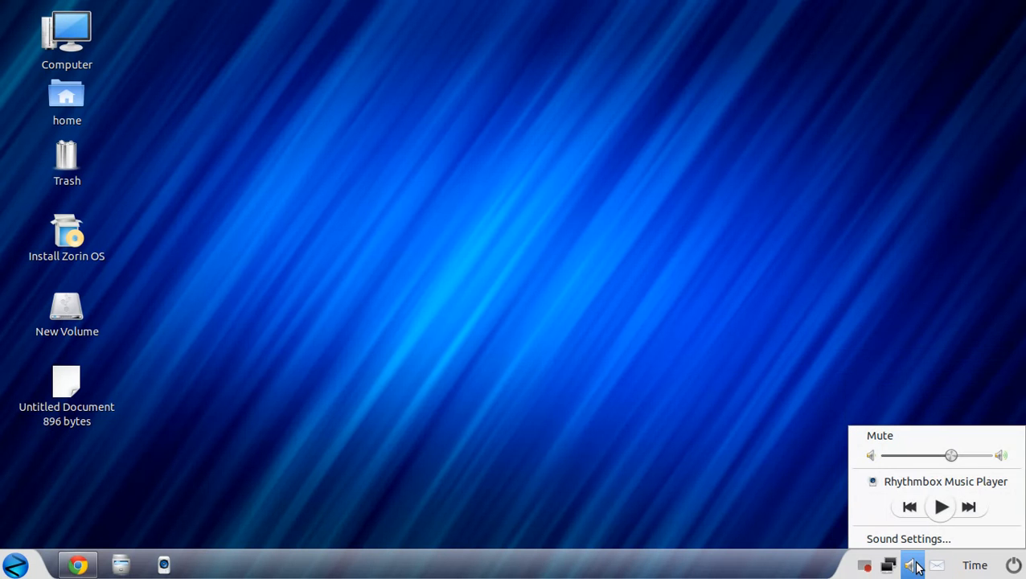
mouse_move(922, 564)
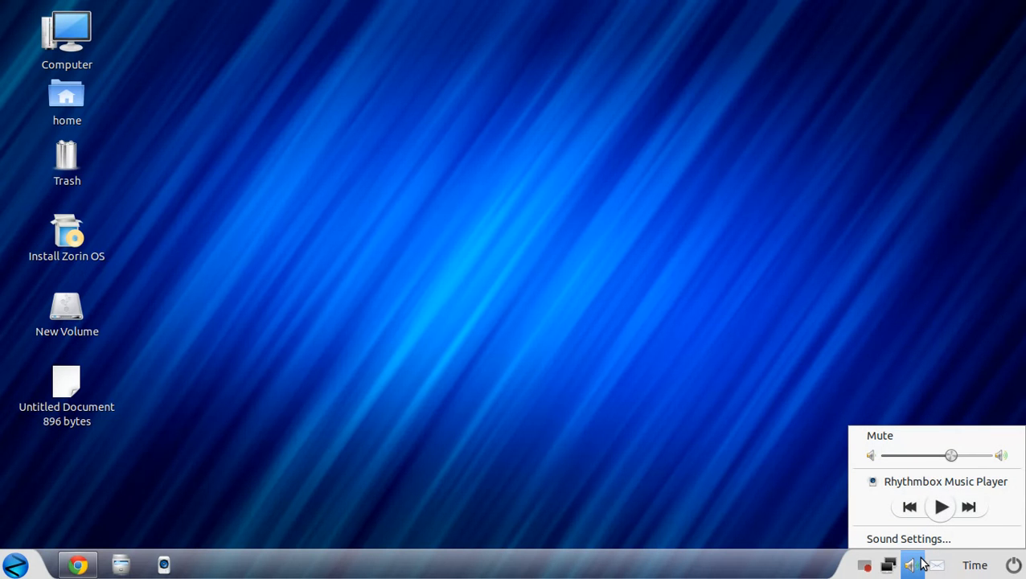
mouse_move(911, 565)
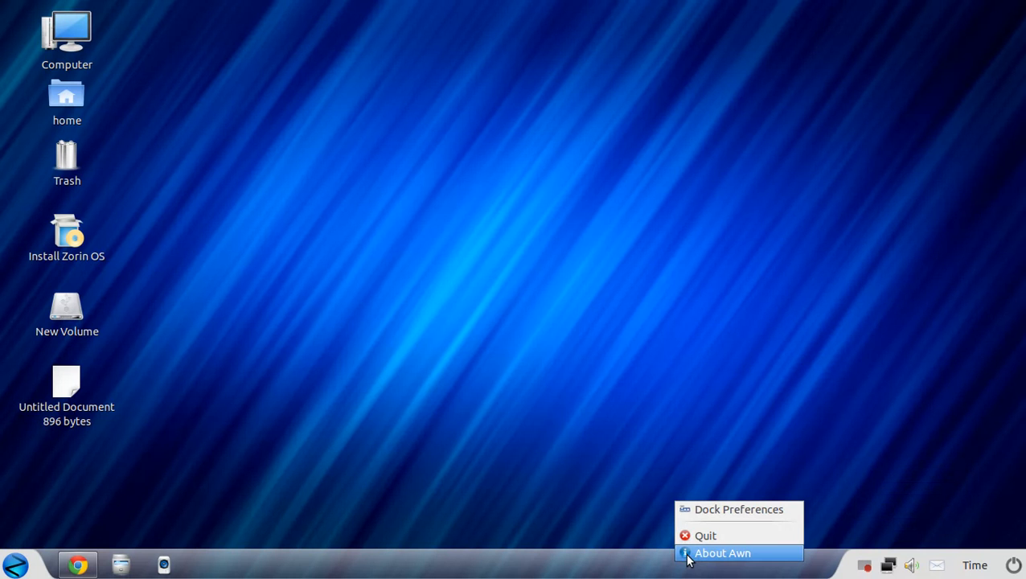
left_click(722, 554)
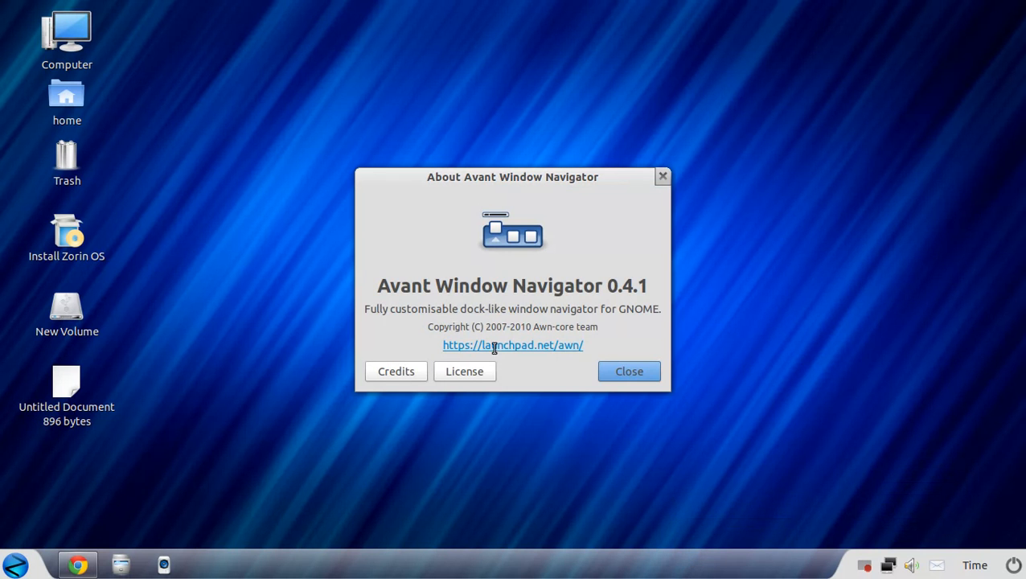
mouse_move(475, 321)
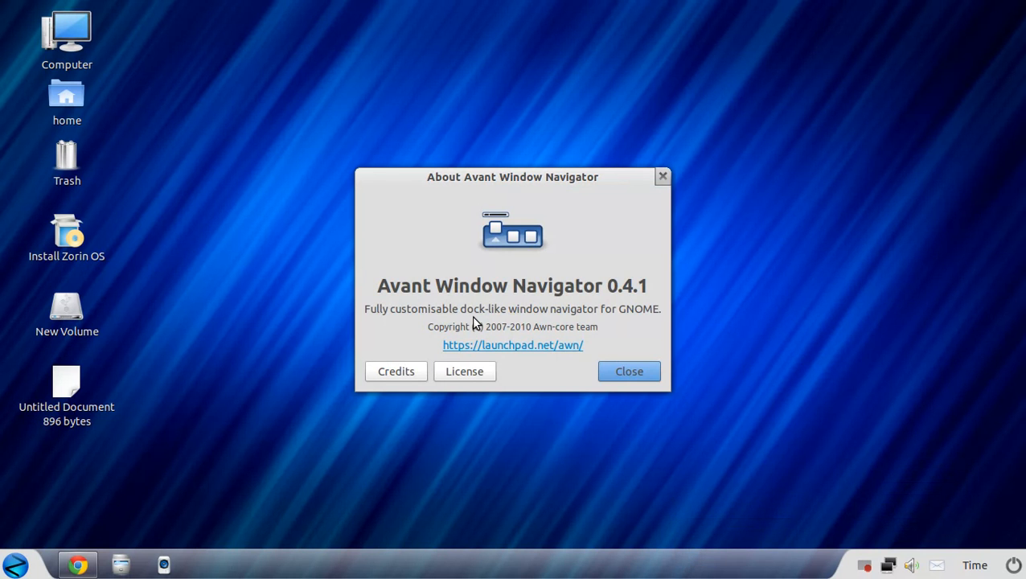
left_click(629, 370)
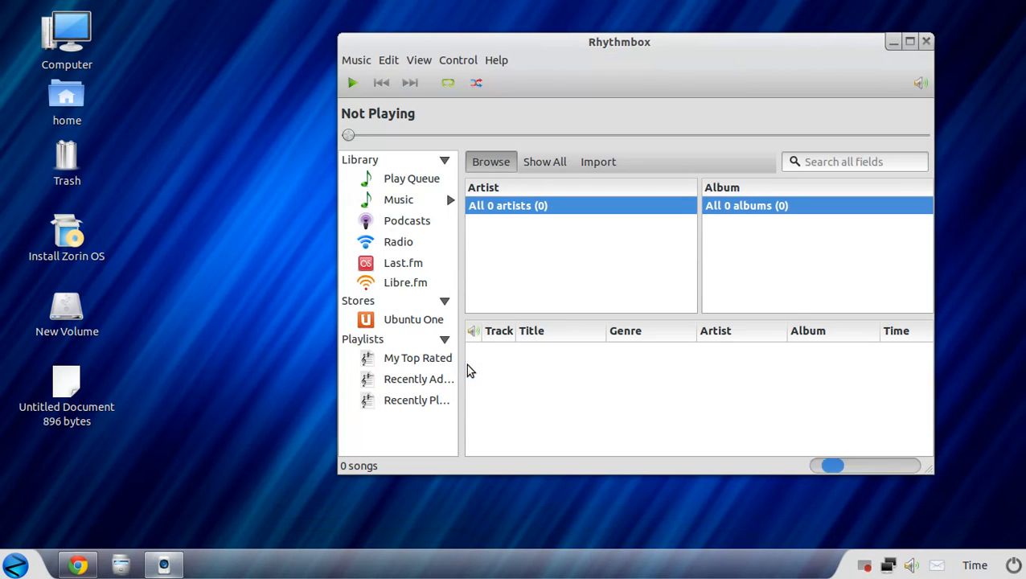
mouse_move(808, 271)
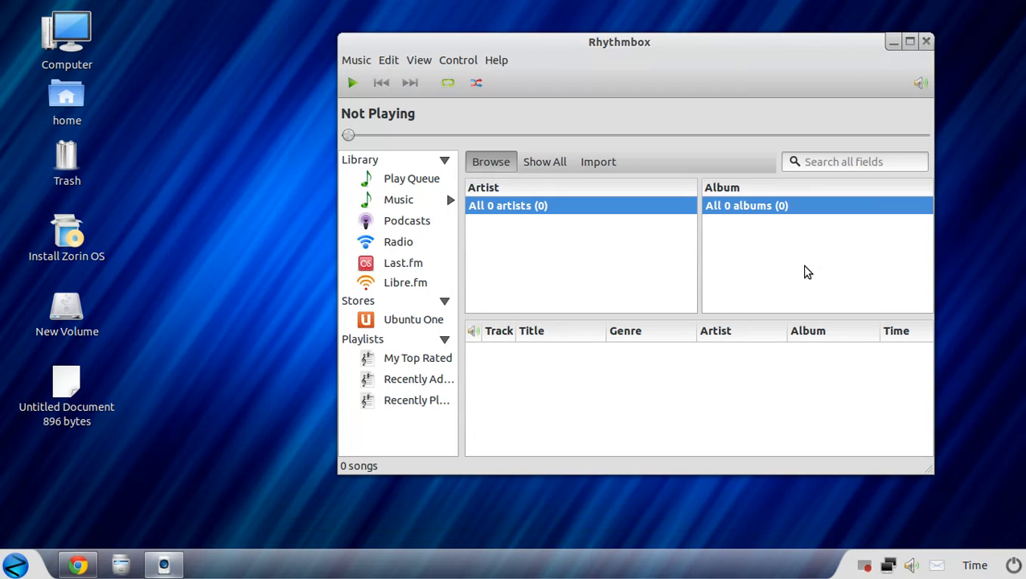
mouse_move(927, 42)
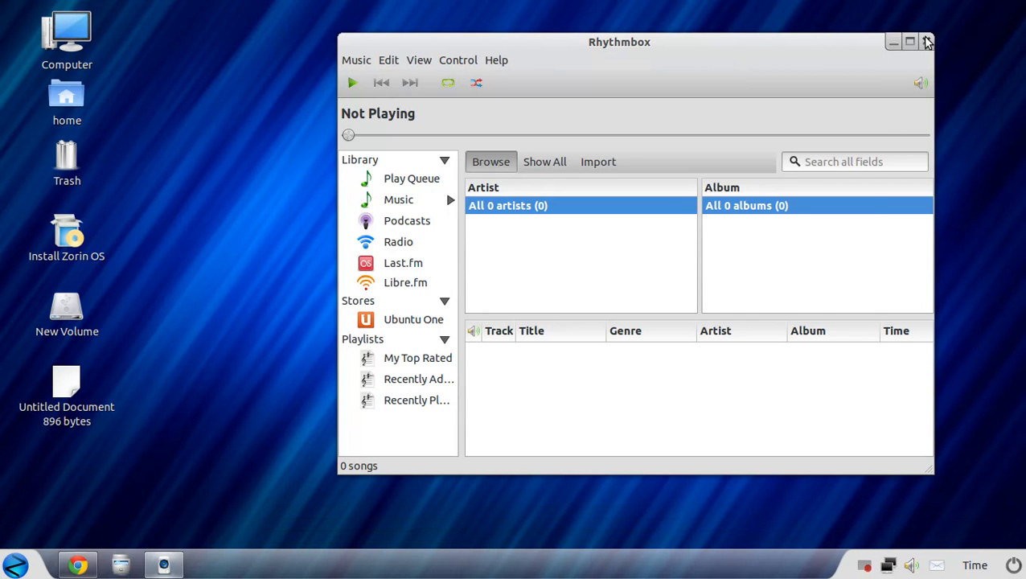
Close the empty Rhythmbox music library window.
left_click(927, 42)
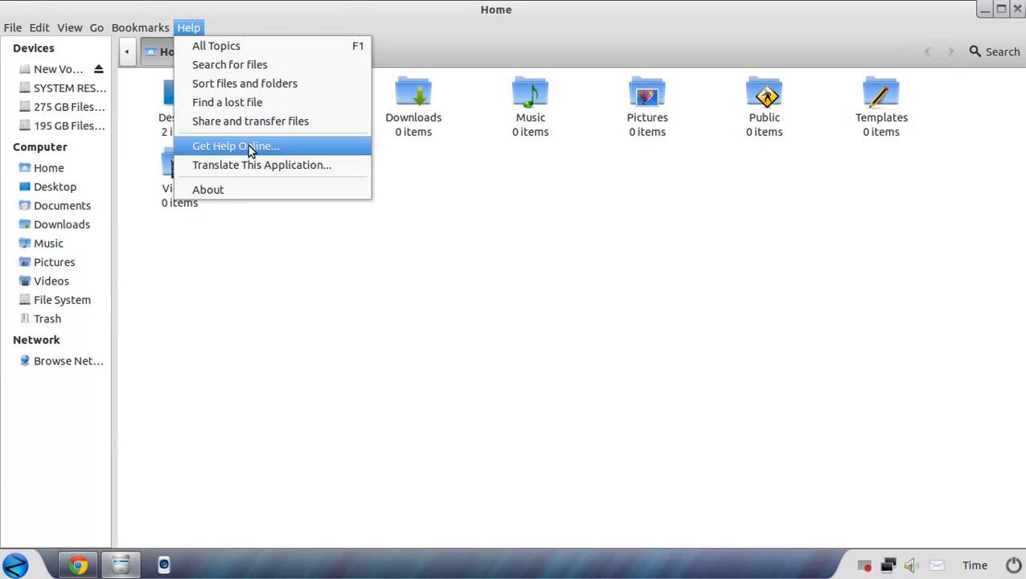
View and close Nautilus's About dialog (version 3.4.1), then select Downloads.
left_click(207, 189)
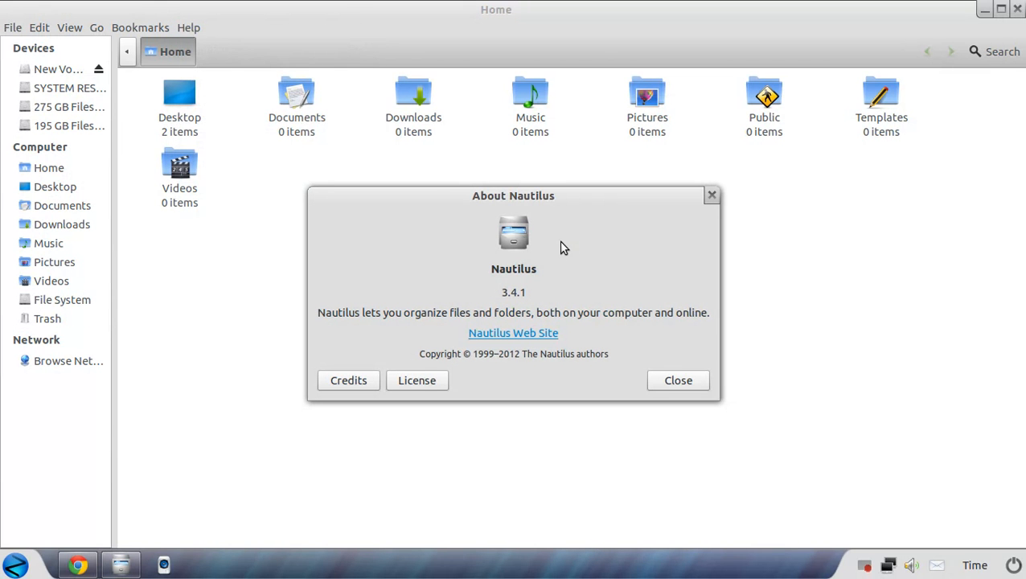
mouse_move(491, 356)
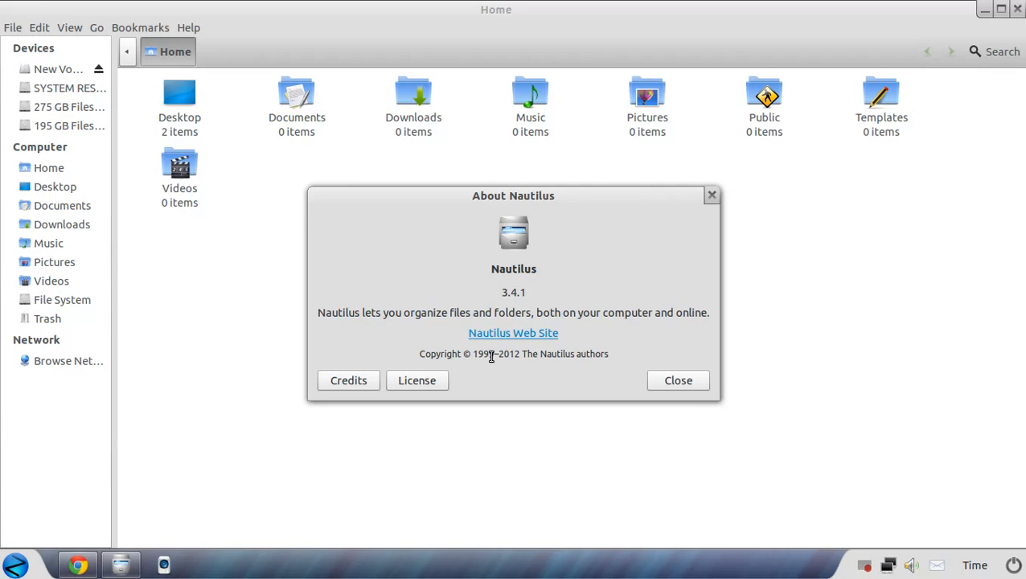
left_click(677, 379)
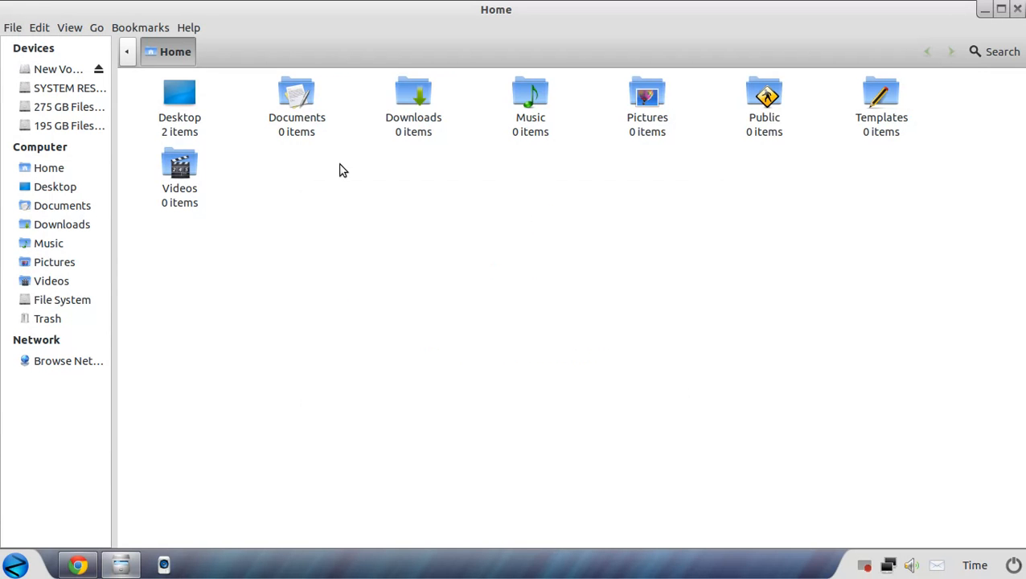
left_click(413, 96)
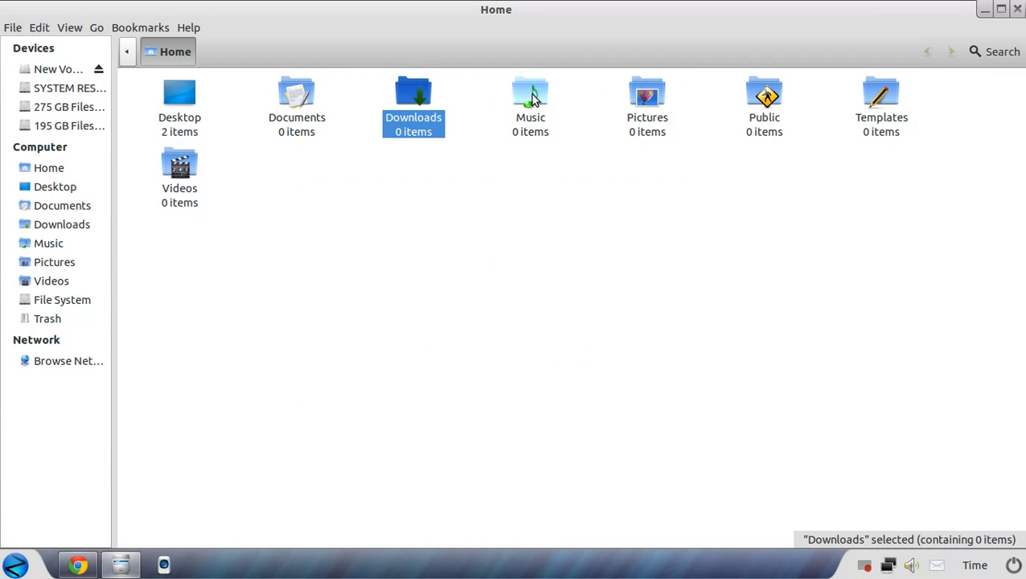
left_click(764, 96)
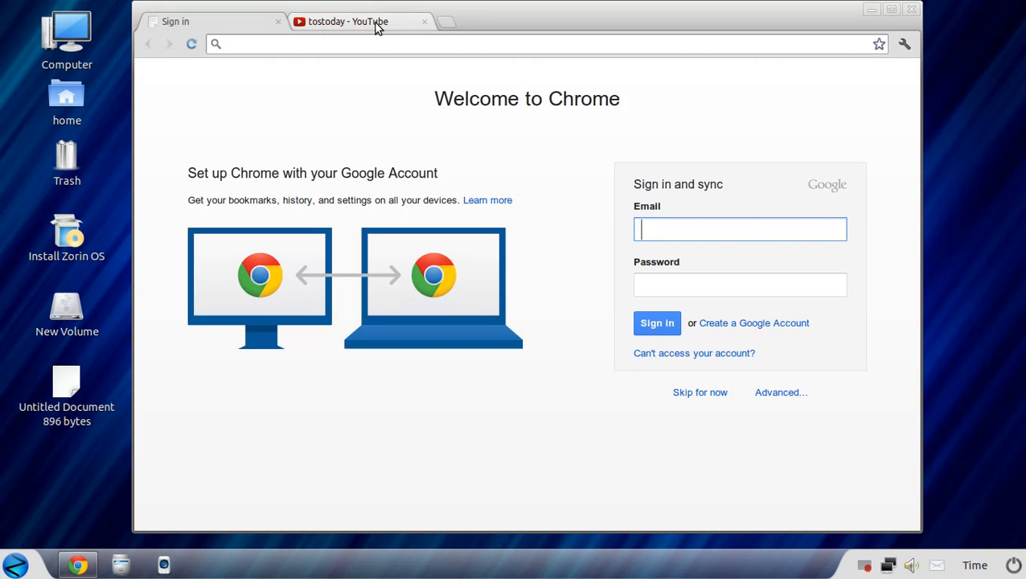
On the tostoday YouTube tab, play Sunday Night News & Nonsense 6, then pause it.
left_click(347, 21)
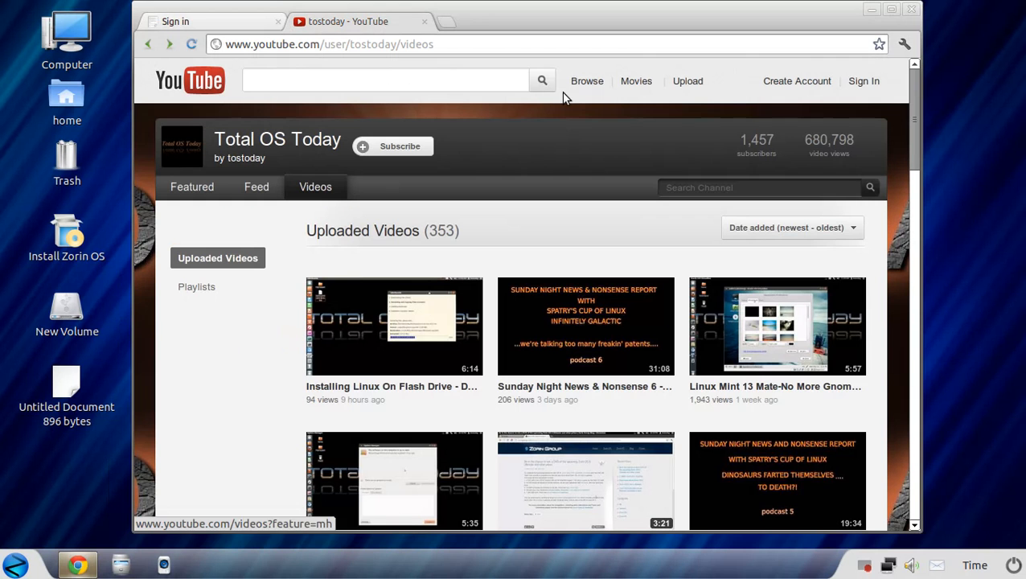
mouse_move(641, 314)
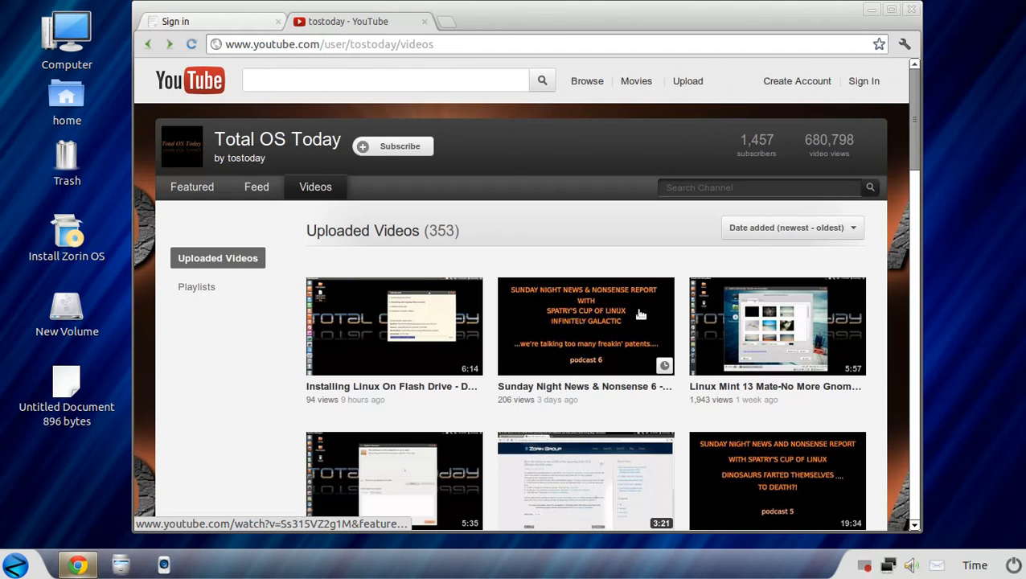
mouse_move(607, 330)
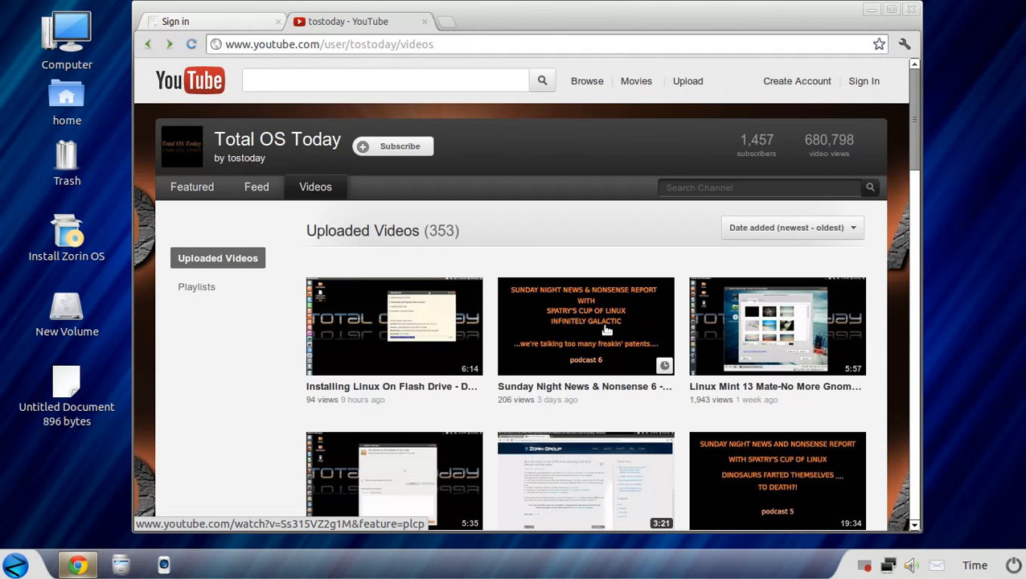
left_click(585, 326)
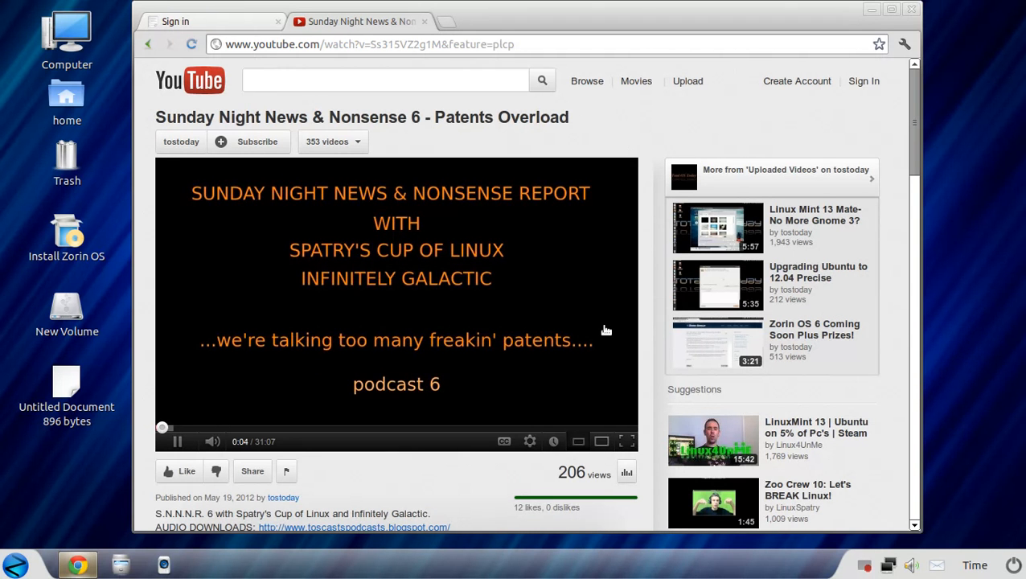
mouse_move(382, 253)
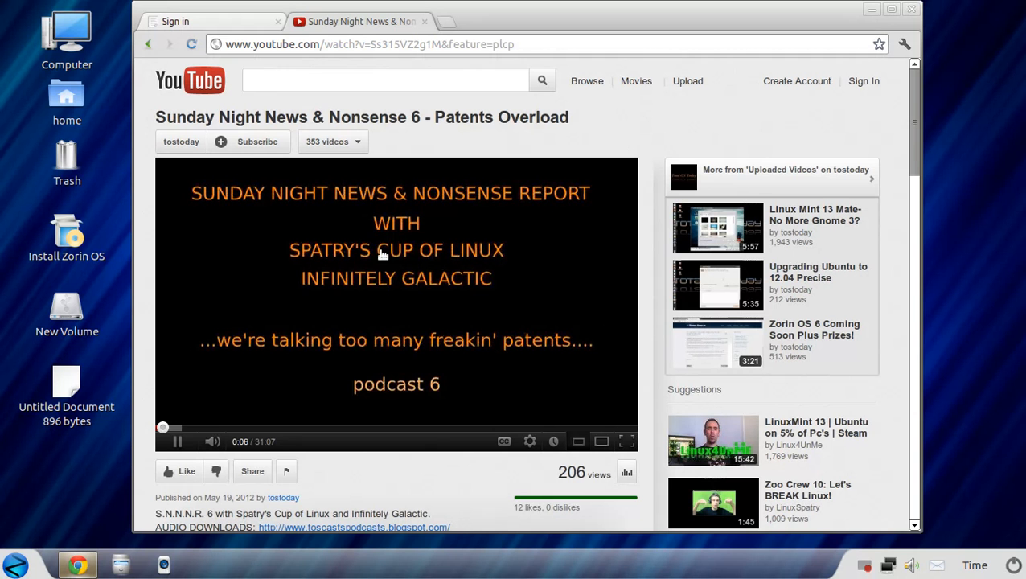
left_click(177, 441)
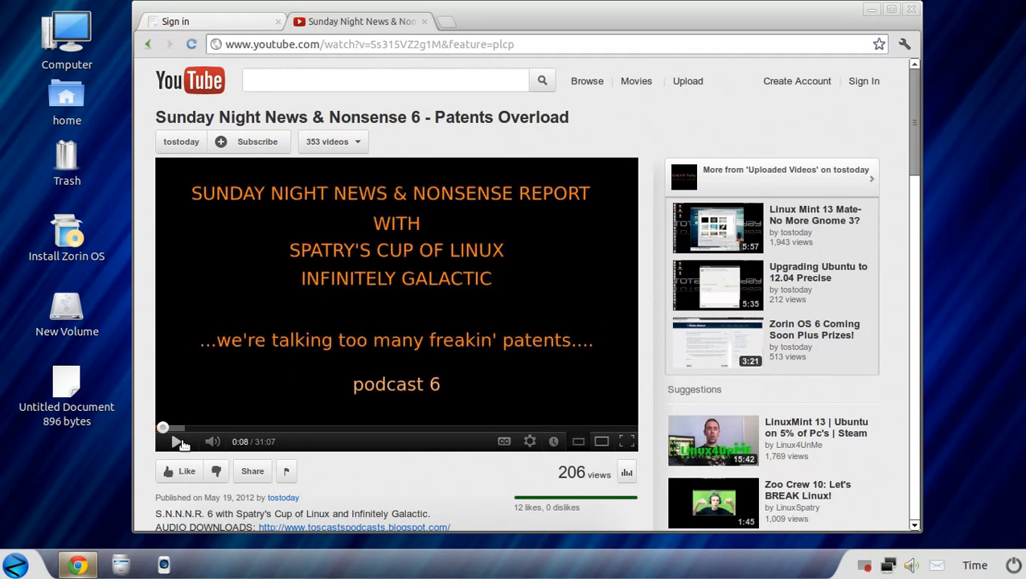
mouse_move(499, 156)
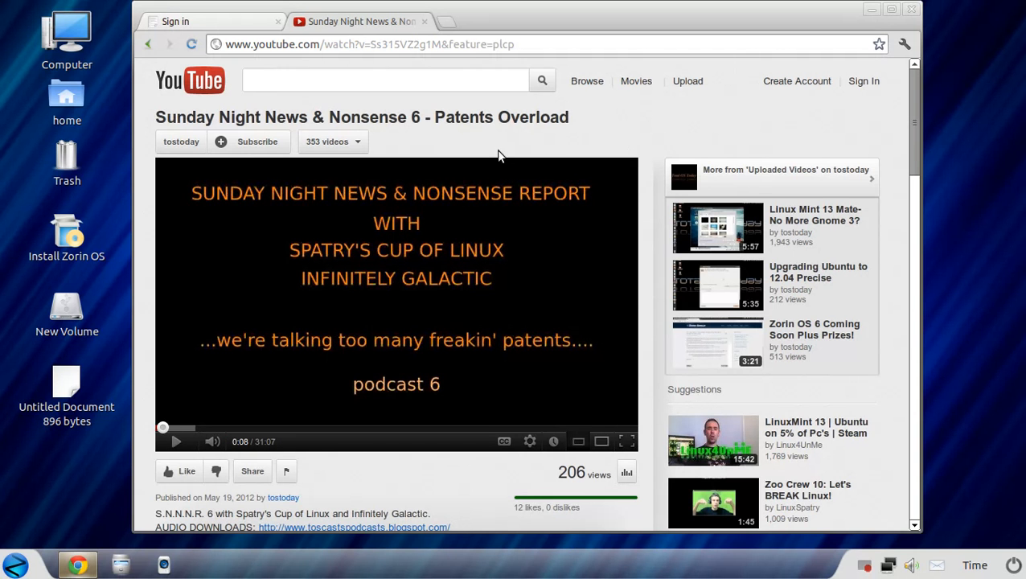
mouse_move(428, 35)
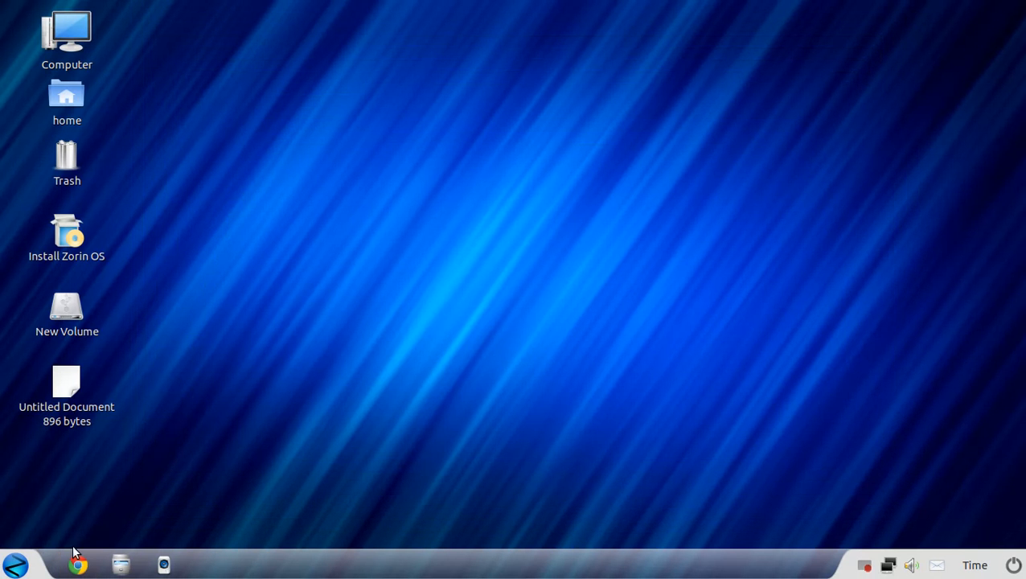
mouse_move(14, 563)
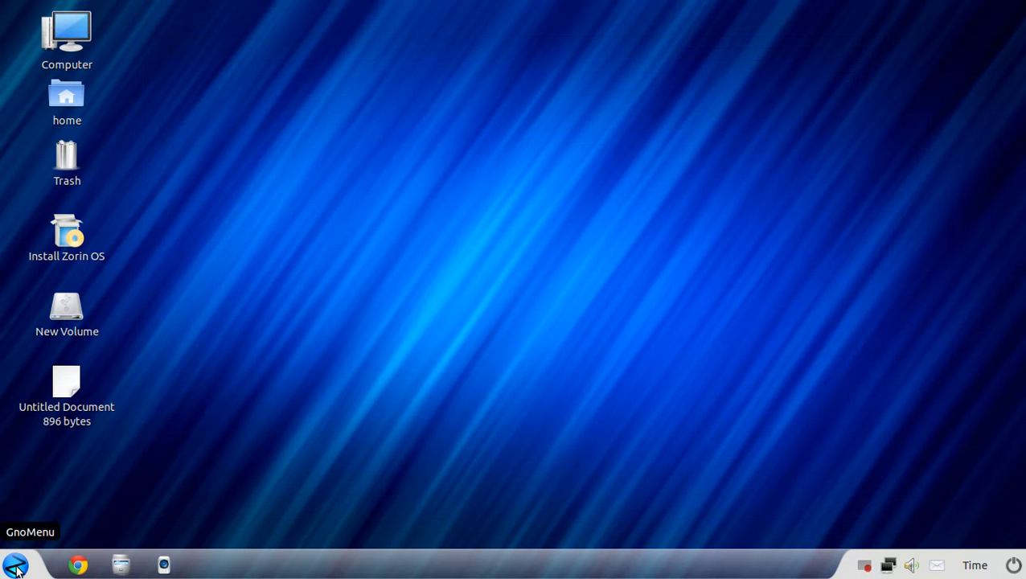
Open GnoMenu from the taskbar corner and show its Internet category.
left_click(15, 566)
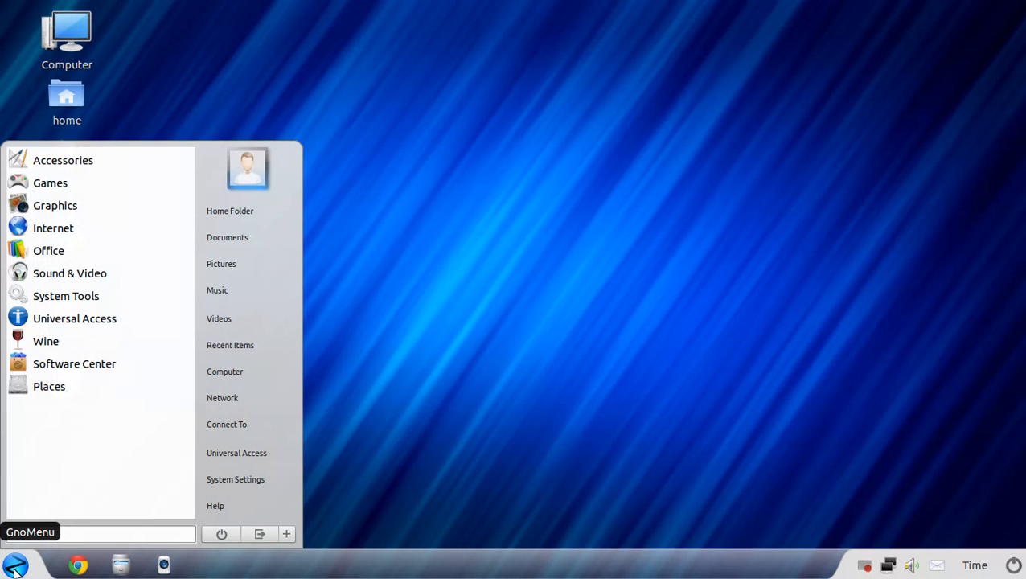
mouse_move(151, 436)
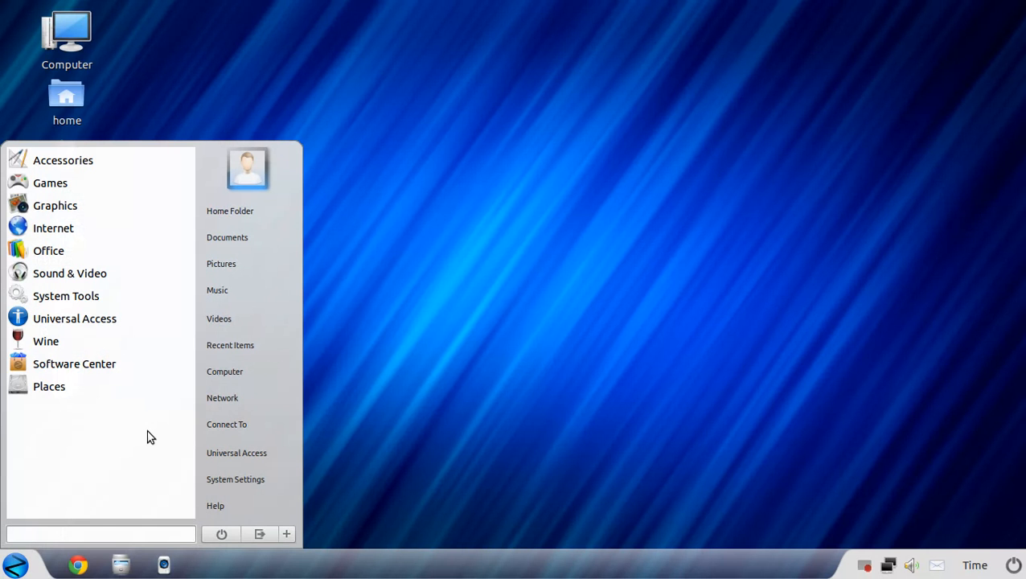
mouse_move(180, 428)
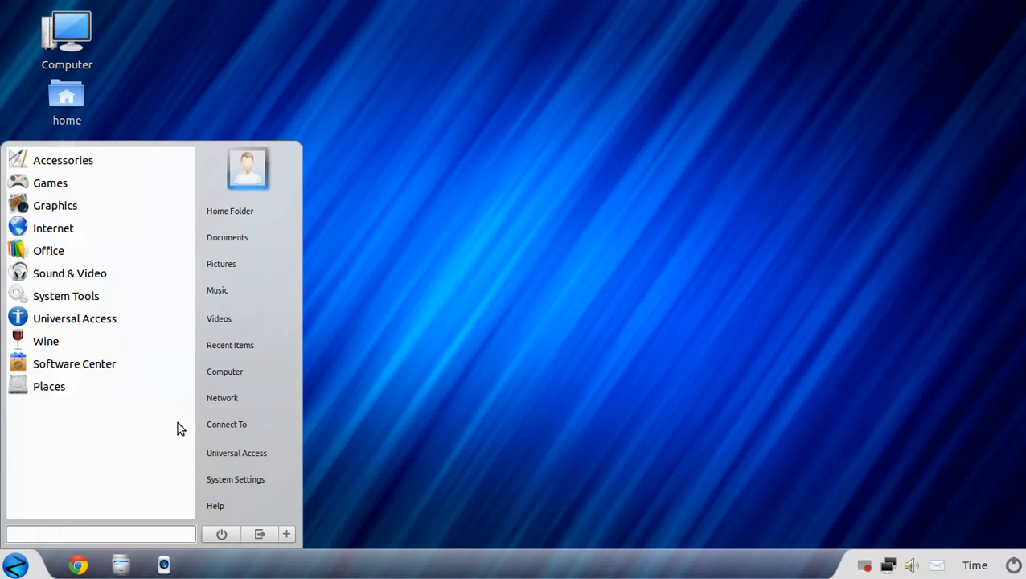
left_click(62, 160)
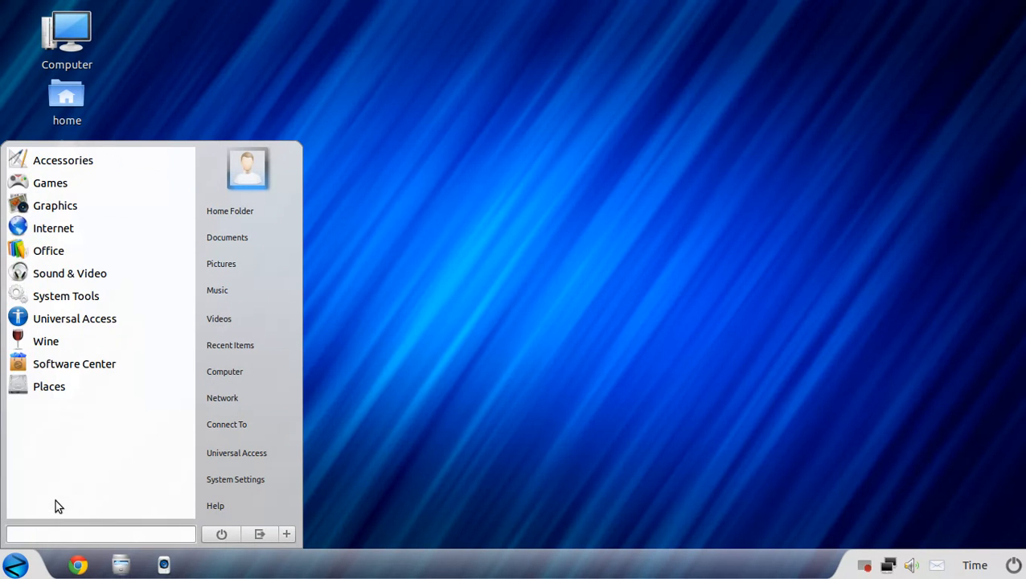
left_click(49, 182)
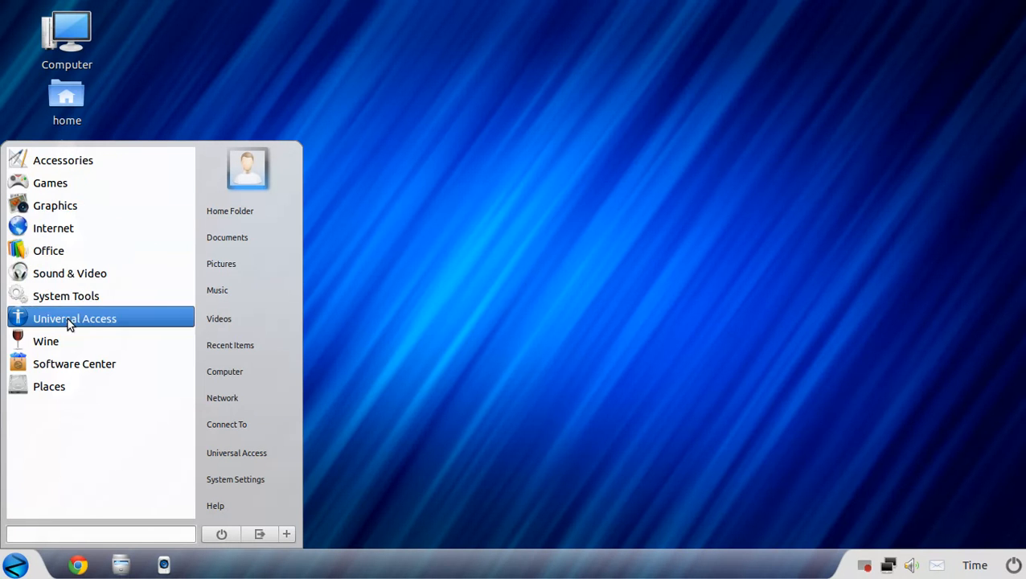
left_click(53, 227)
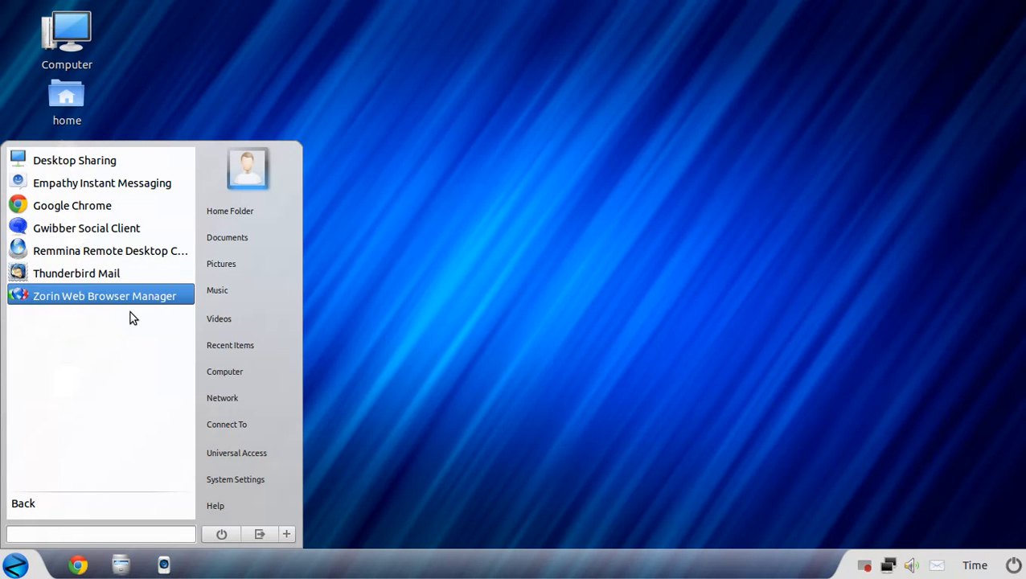
Launch Zorin Web Browser Manager, review Chrome, Firefox, Opera and Midori, then close it.
left_click(104, 295)
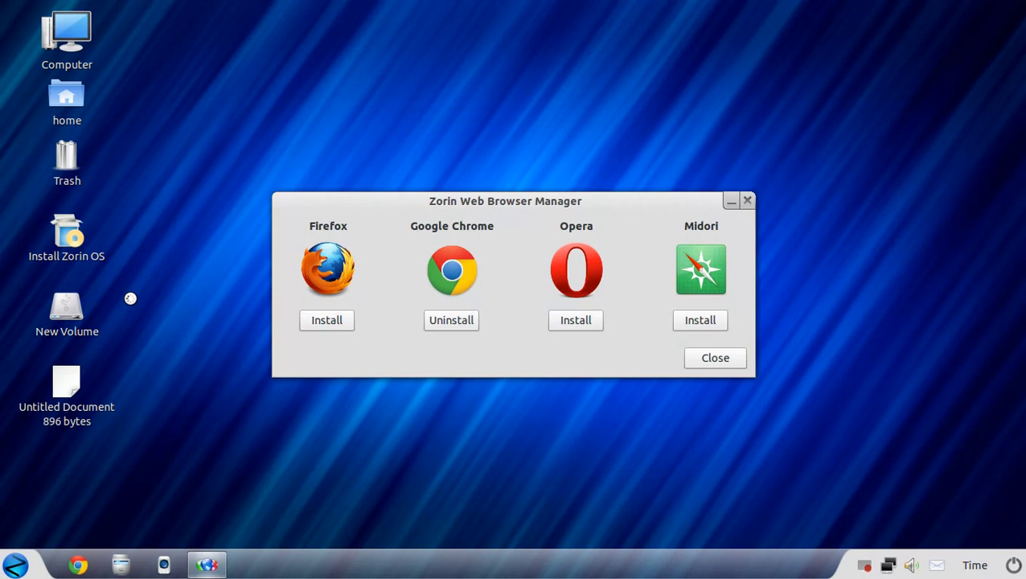
mouse_move(447, 246)
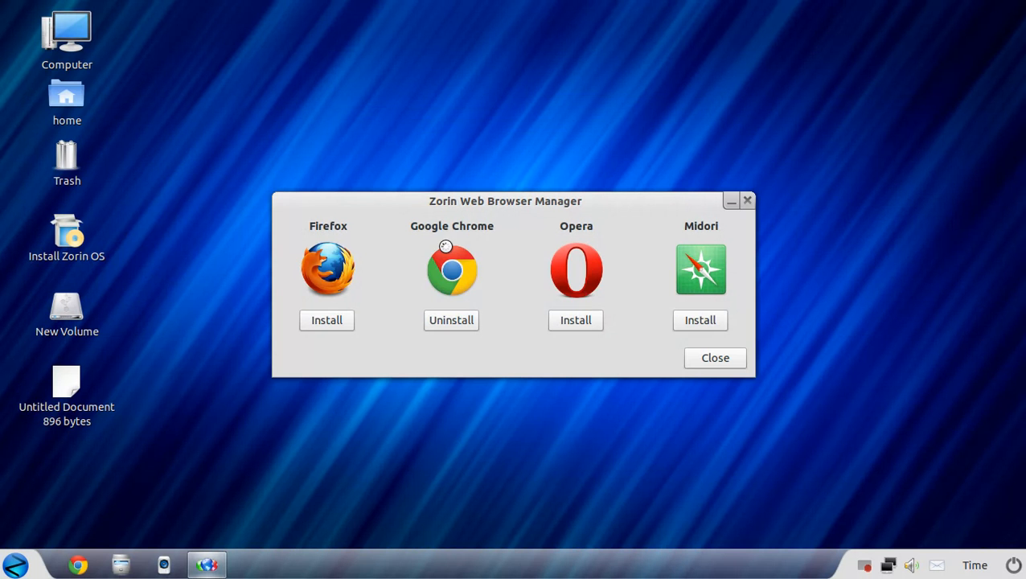
mouse_move(526, 248)
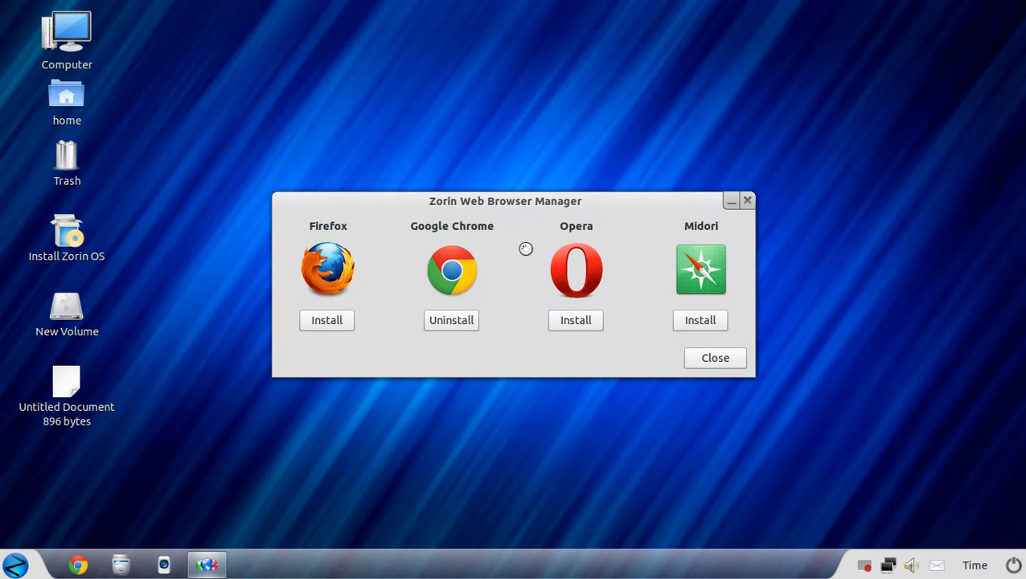
mouse_move(737, 281)
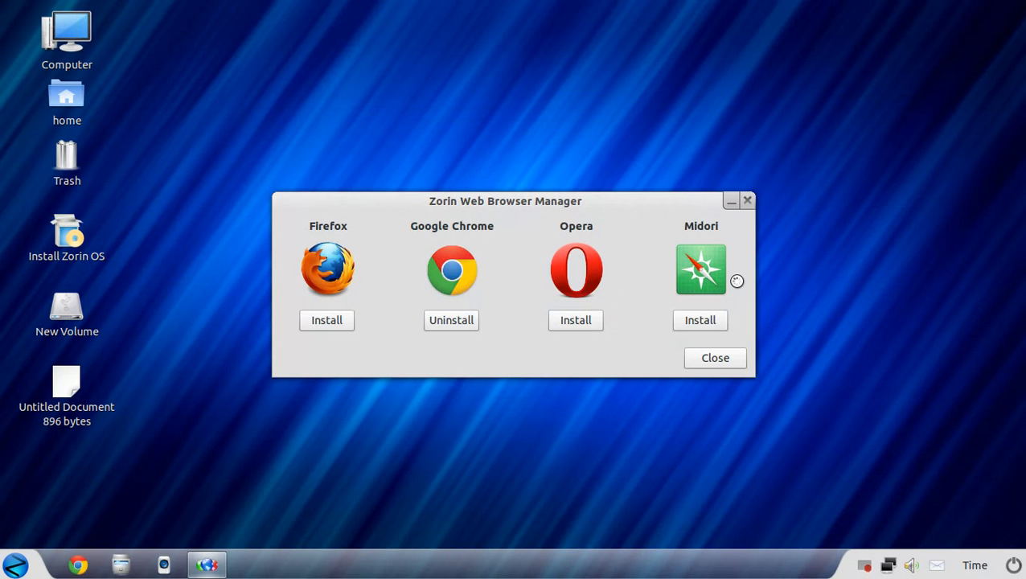
left_click(714, 357)
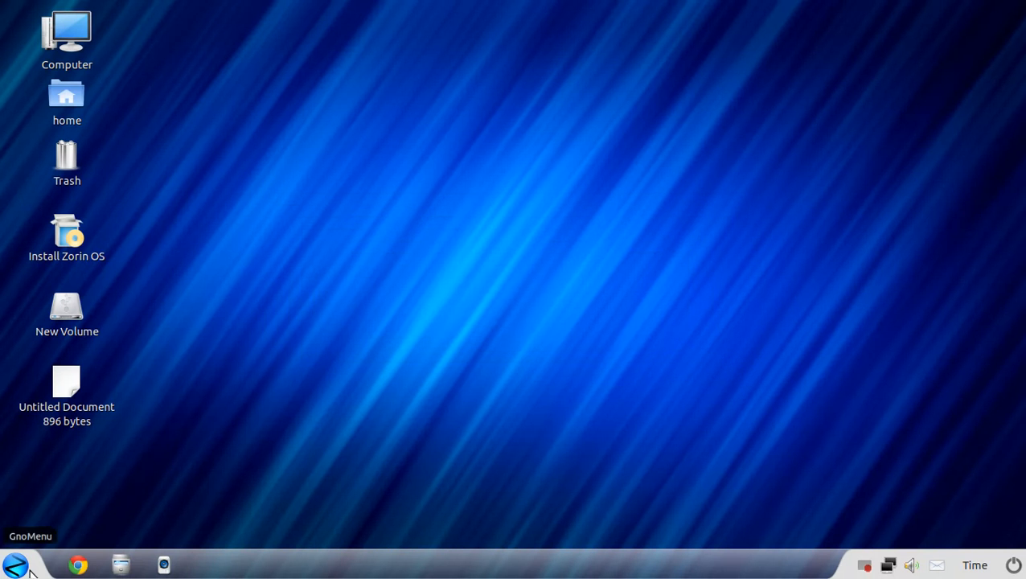
Show the Sound & Video applications (Brasero, Kazam, OpenShot, Rhythmbox, VLC) from GnoMenu.
left_click(15, 566)
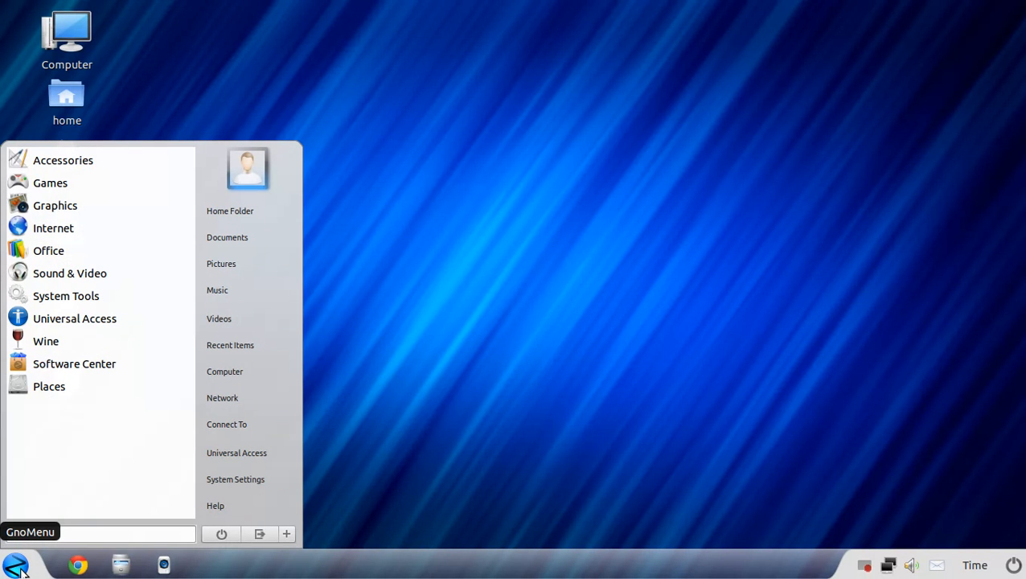
left_click(69, 273)
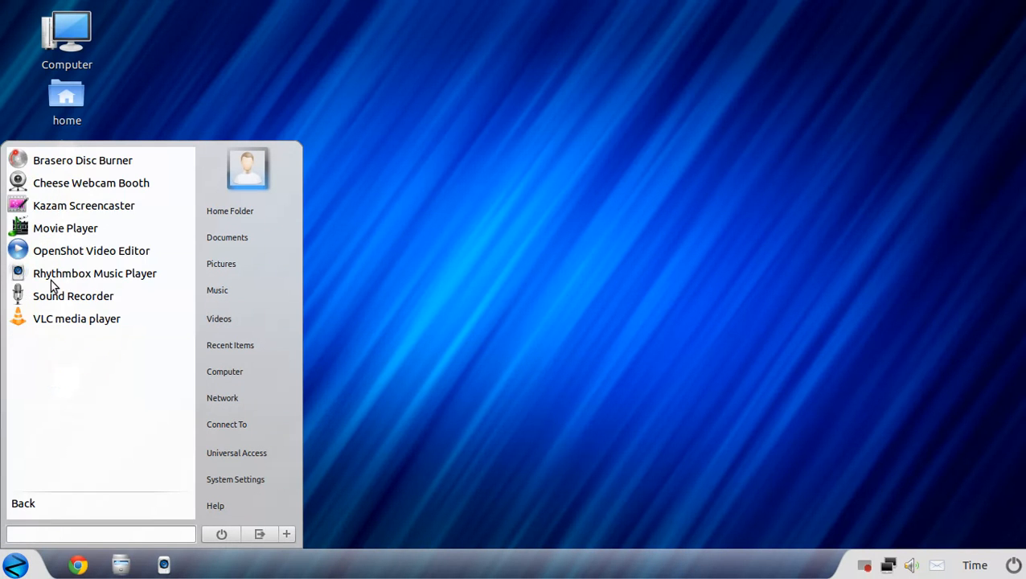
mouse_move(76, 318)
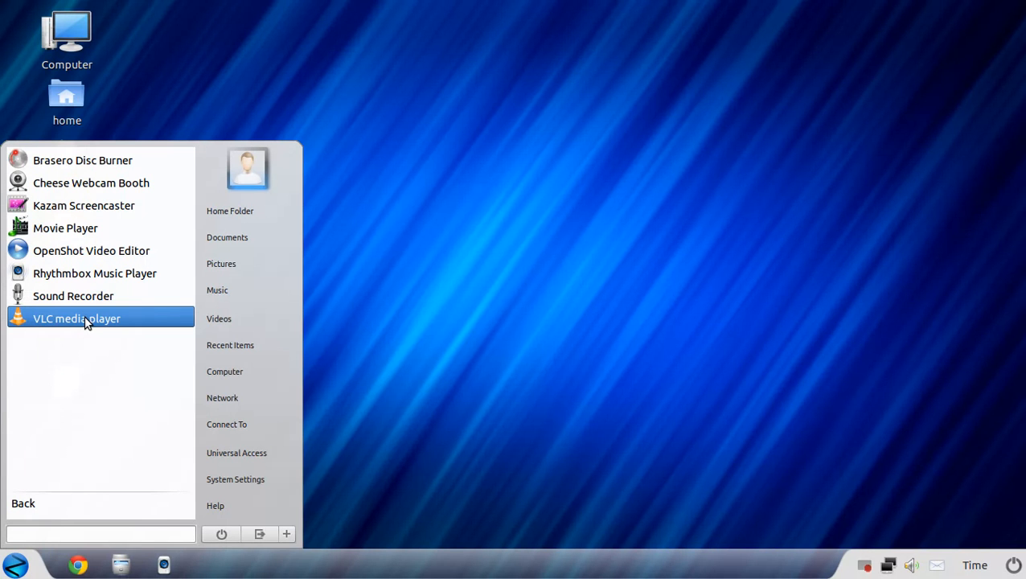
mouse_move(52, 503)
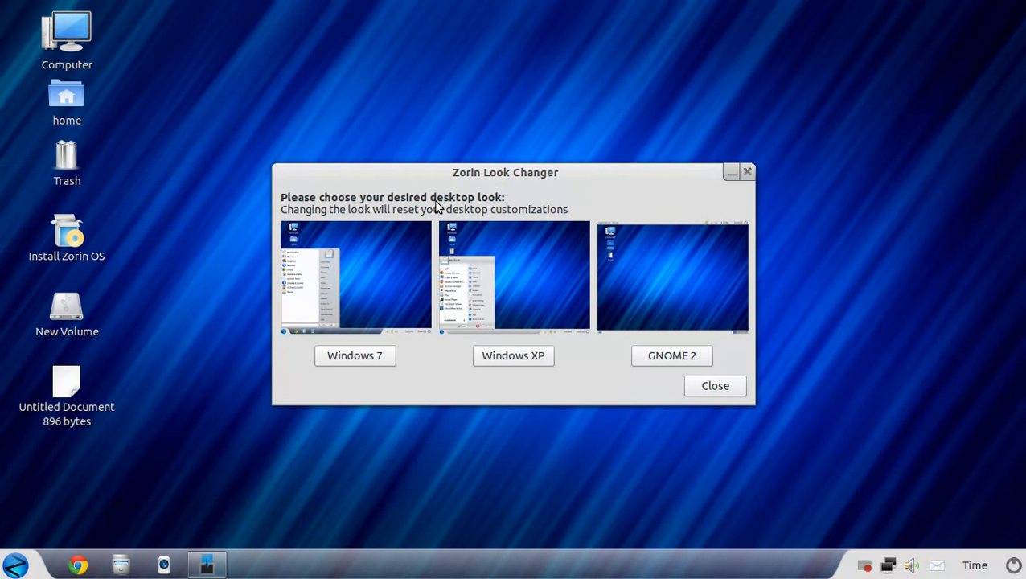
mouse_move(429, 367)
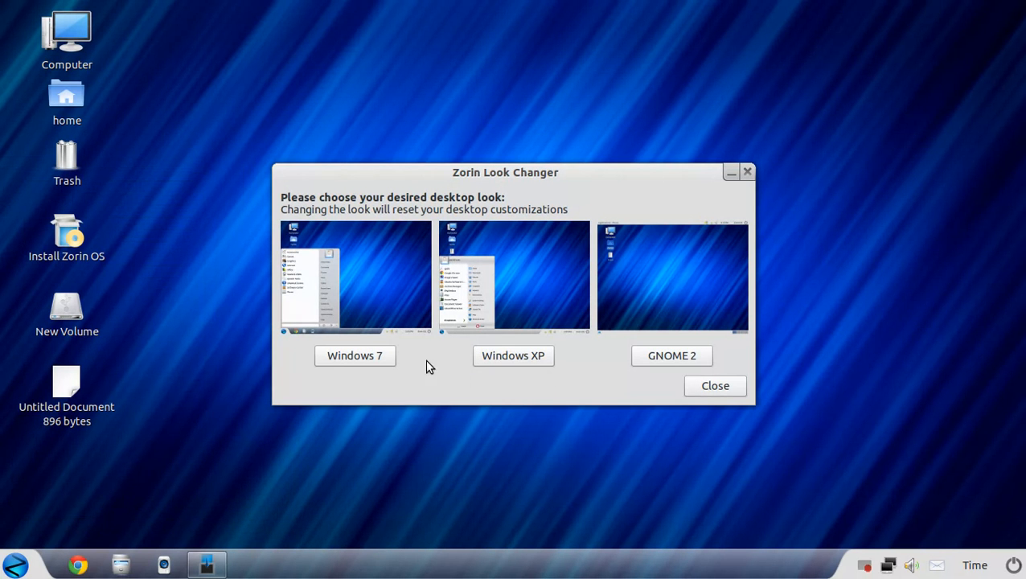
mouse_move(314, 310)
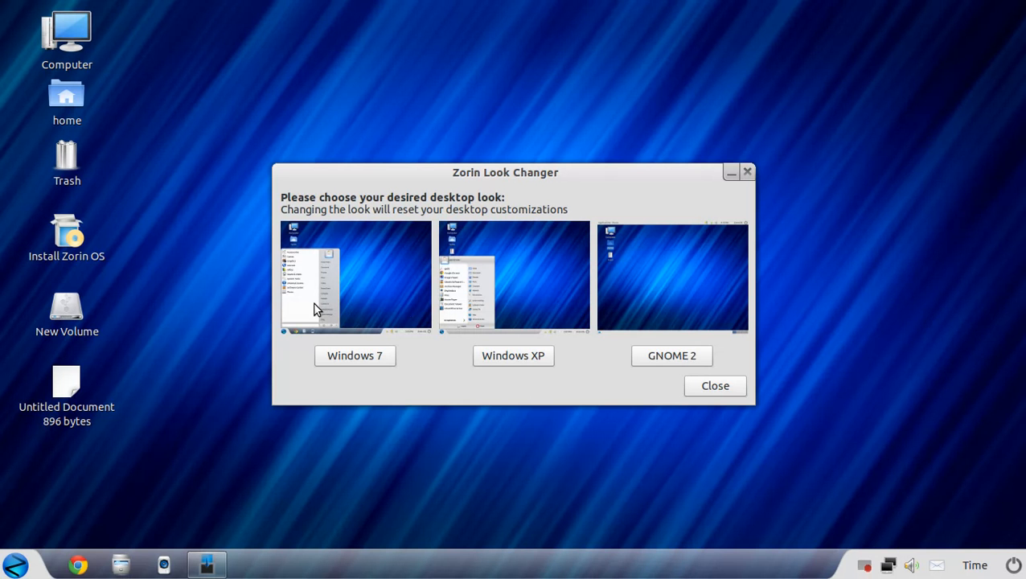
mouse_move(414, 390)
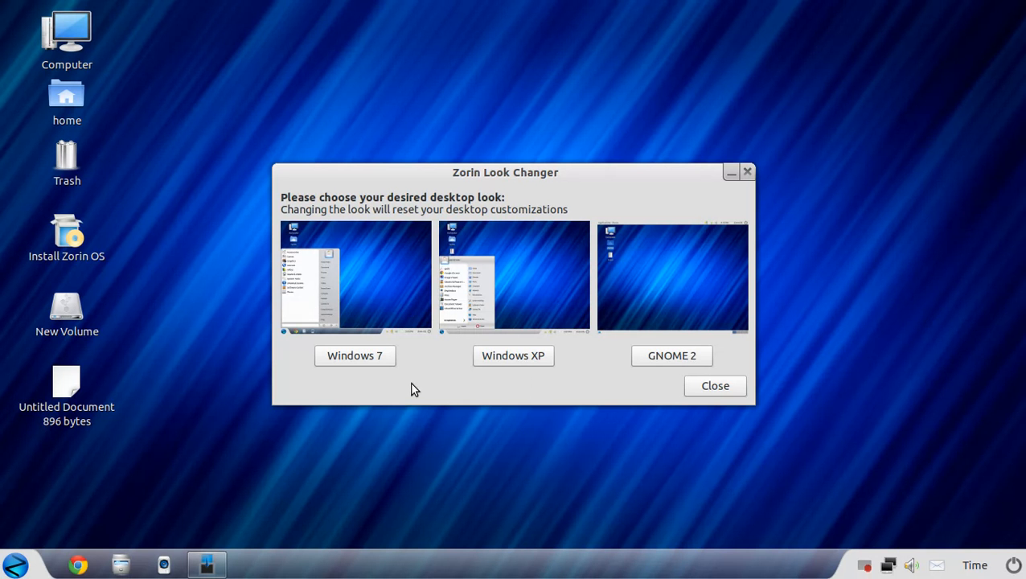
mouse_move(699, 390)
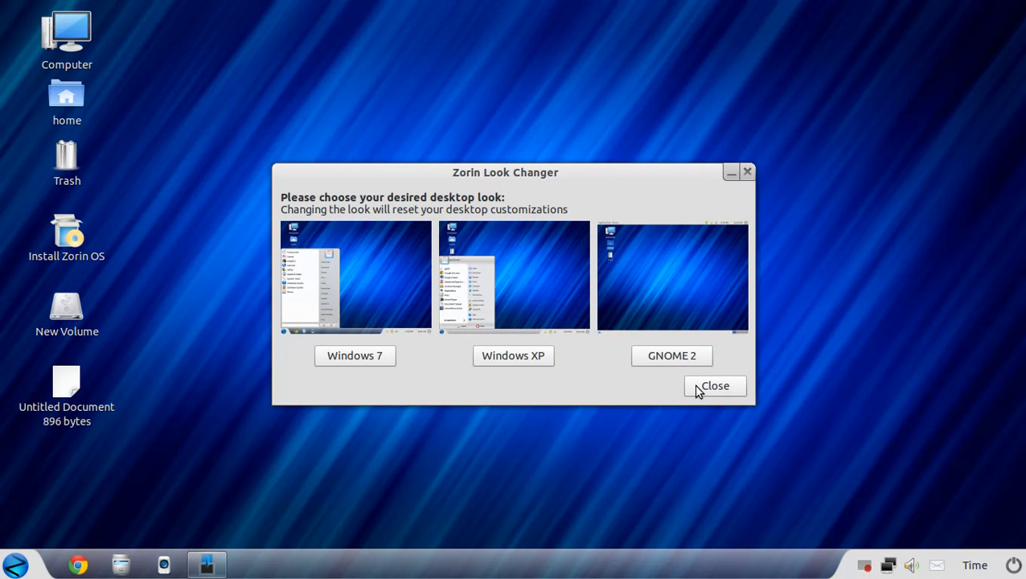
Close Zorin Look Changer without choosing Windows 7, Windows XP or GNOME 2.
left_click(714, 385)
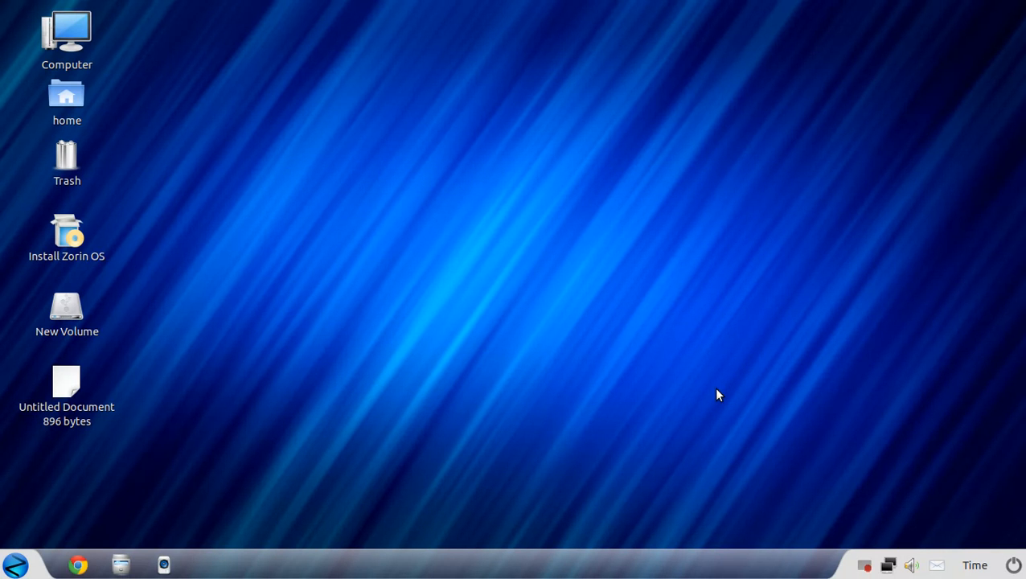
mouse_move(15, 565)
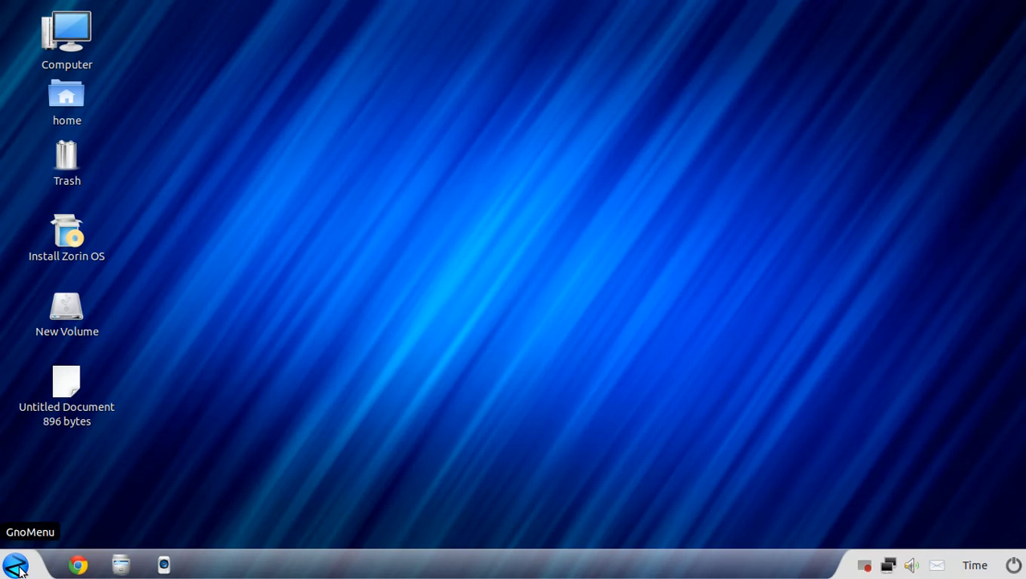
Select the Short theme in GnoMenu Settings' Menu Selection and apply it with Ok.
right_click(16, 566)
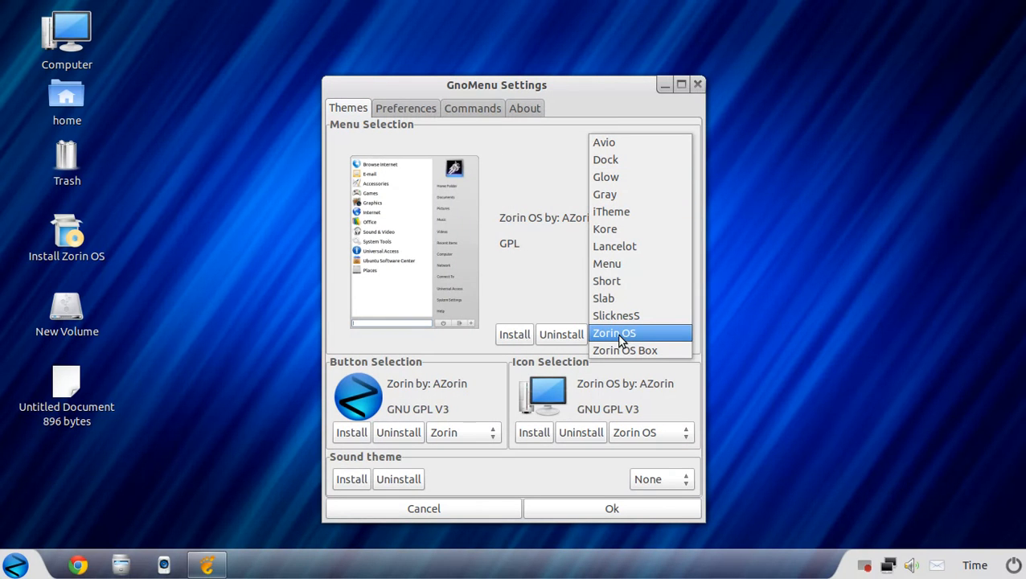
left_click(607, 281)
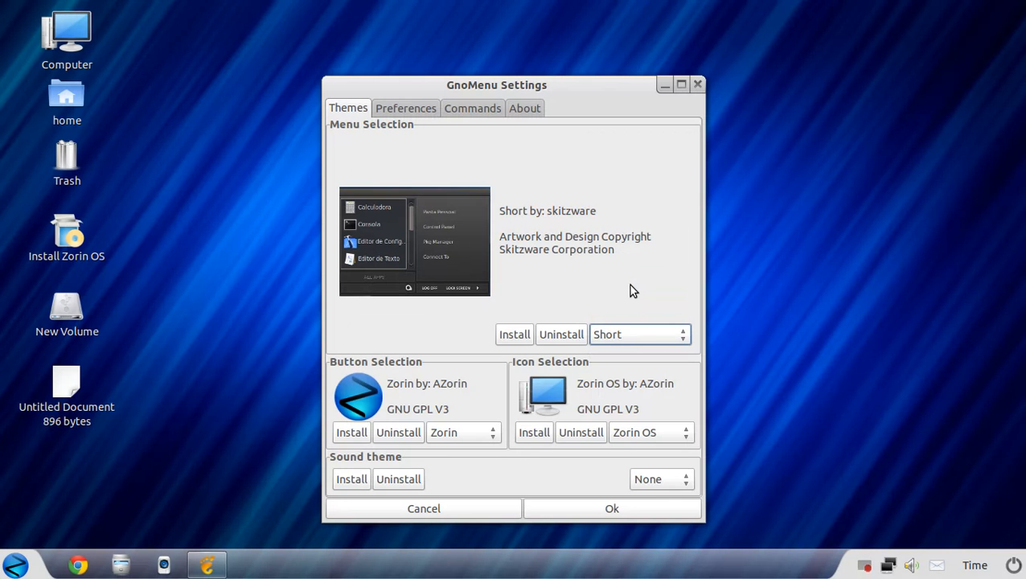
left_click(612, 508)
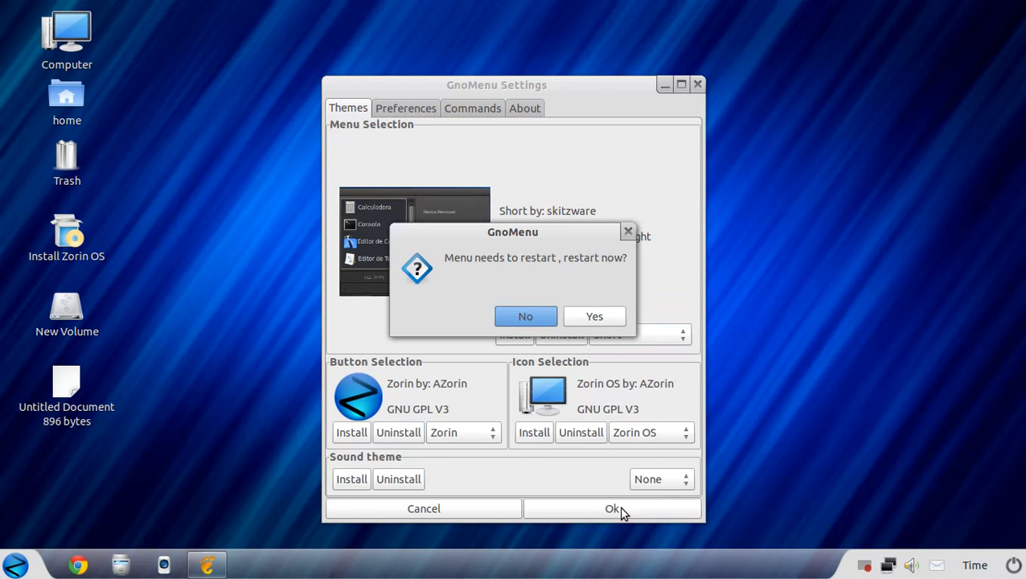
Restart GnoMenu, view the Short-themed menu, and continue past the internal error notice.
left_click(594, 316)
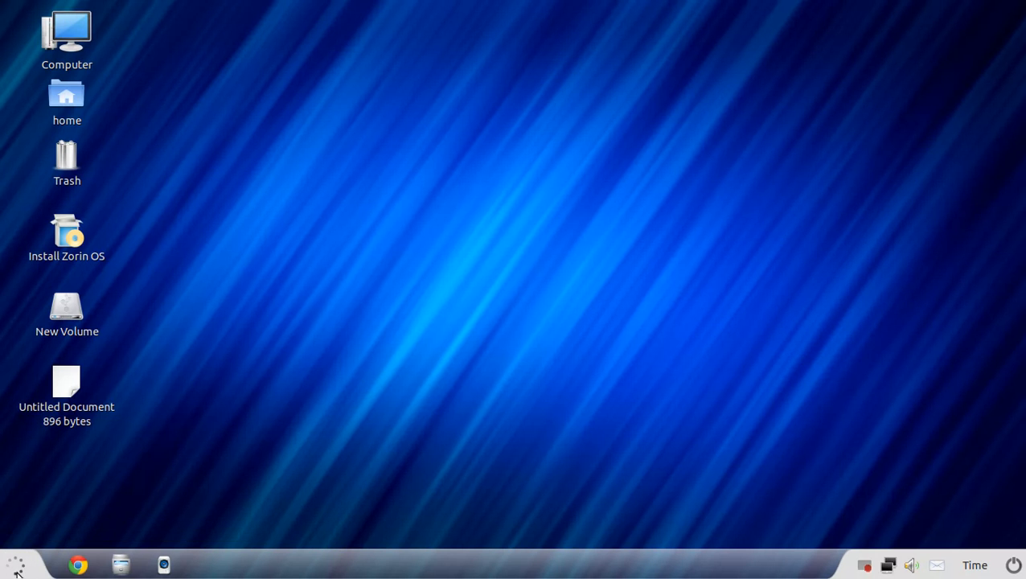
left_click(14, 564)
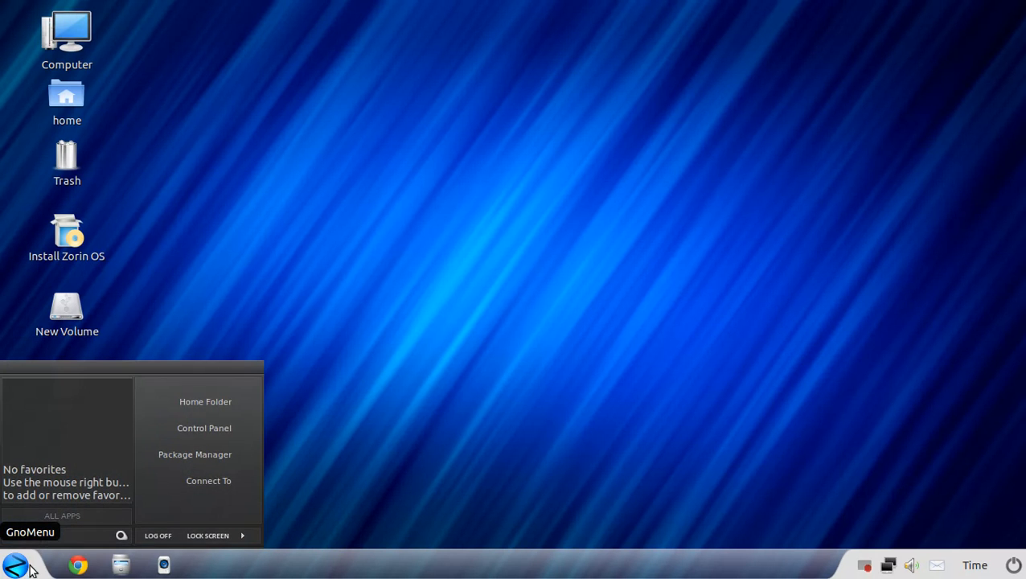
mouse_move(62, 452)
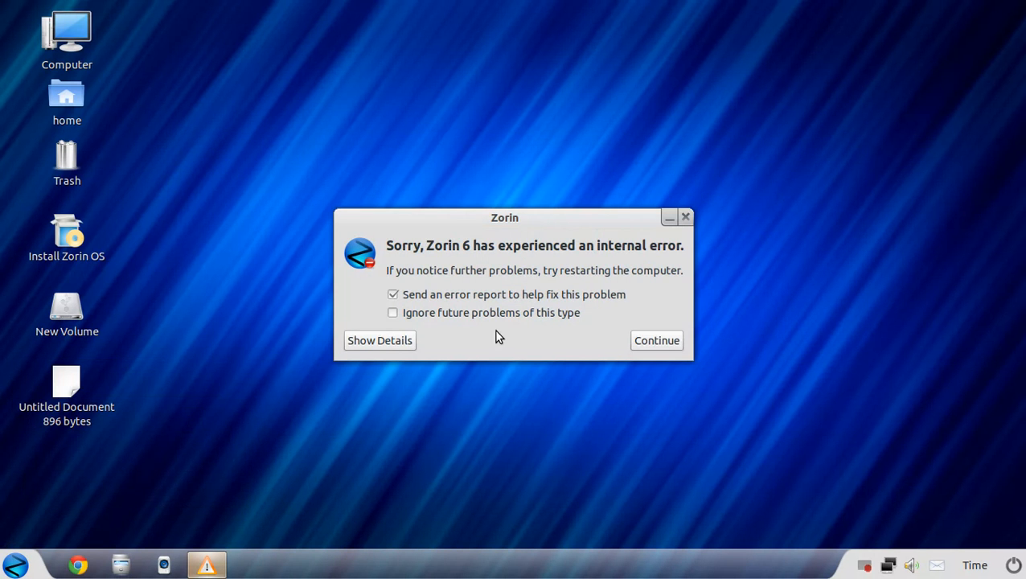
mouse_move(559, 336)
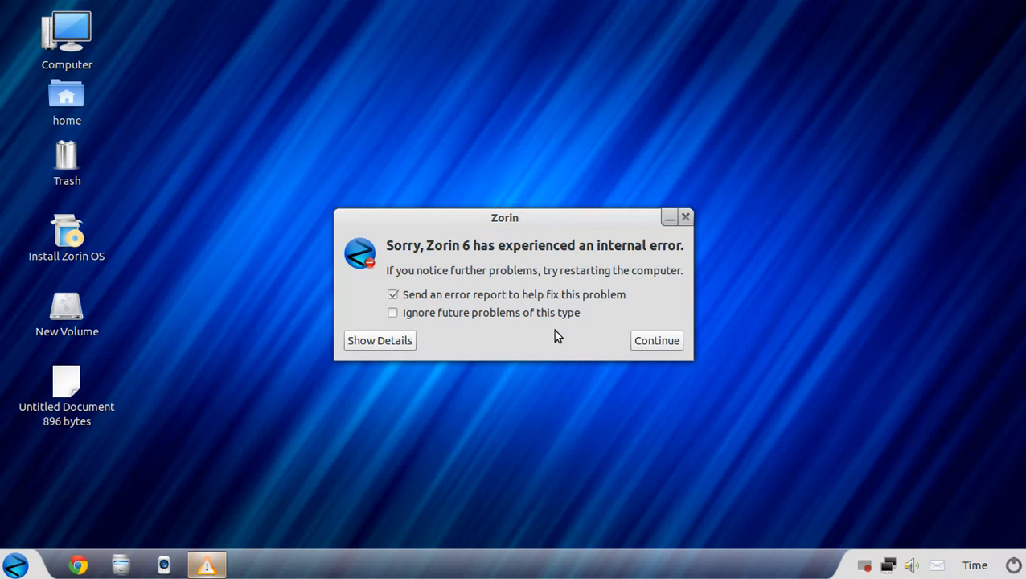
mouse_move(682, 252)
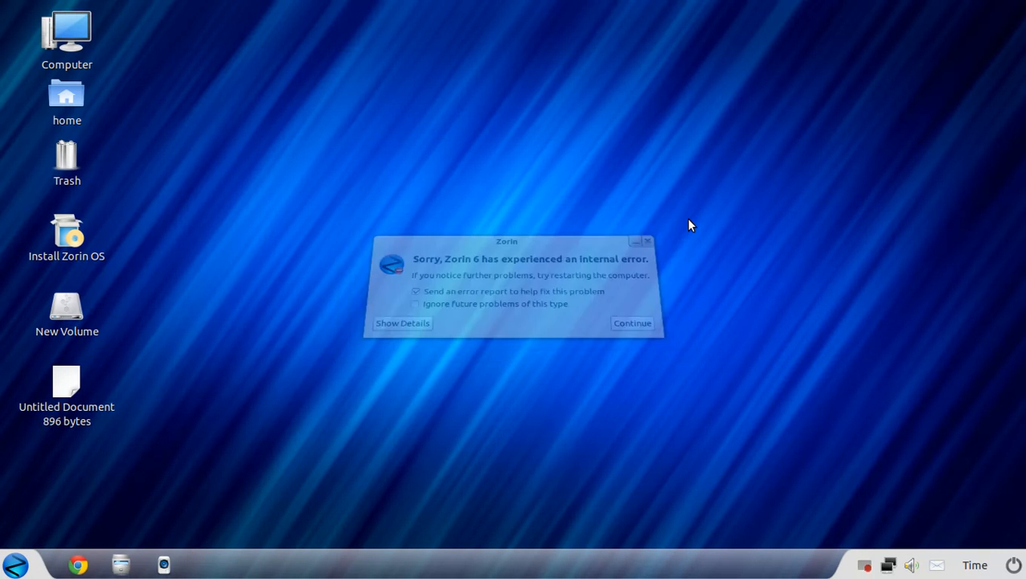
left_click(633, 323)
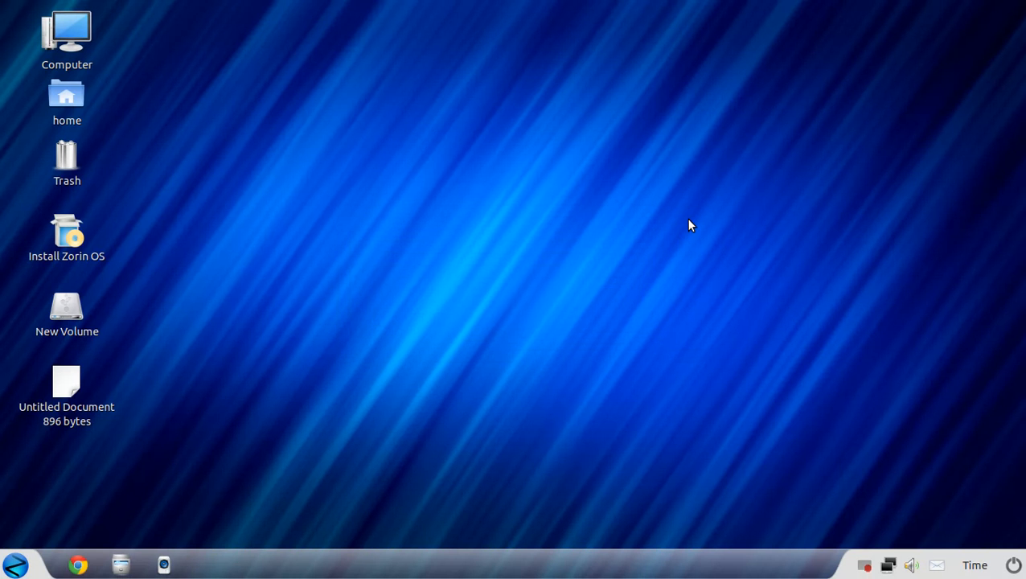
Reapply the Zorin OS menu theme, restart GnoMenu, and click the menu button again.
right_click(15, 565)
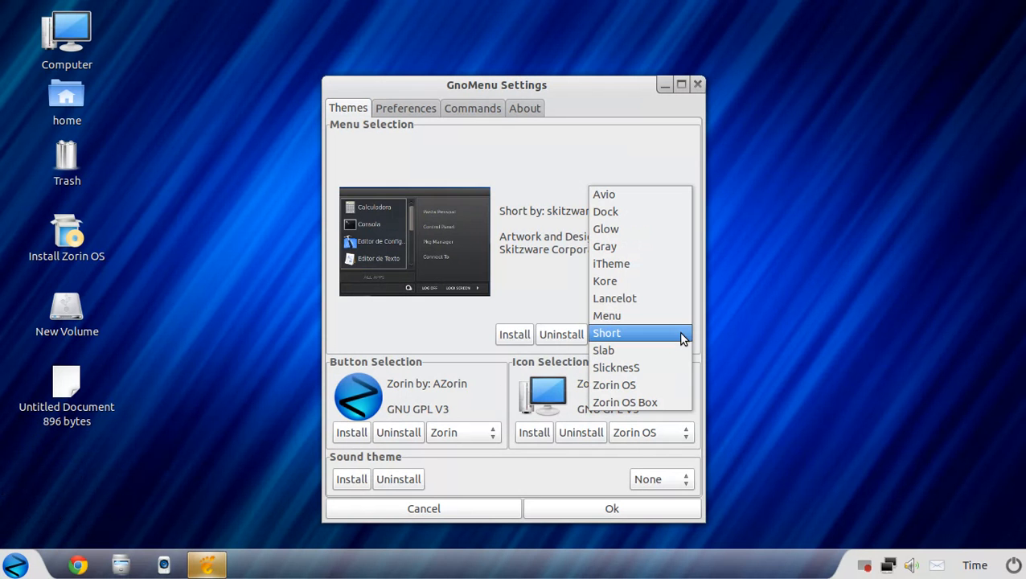
mouse_move(640, 385)
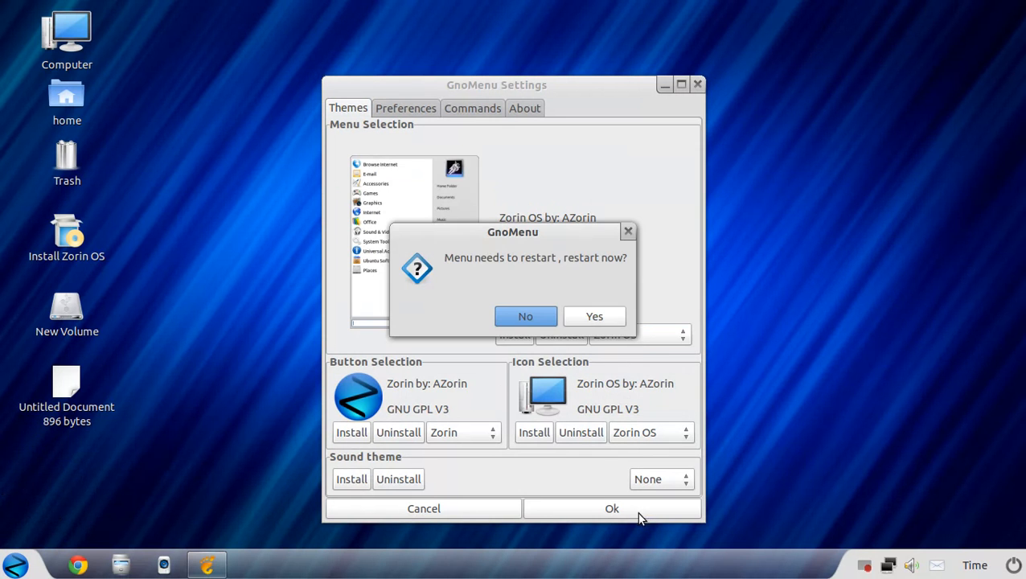
left_click(594, 315)
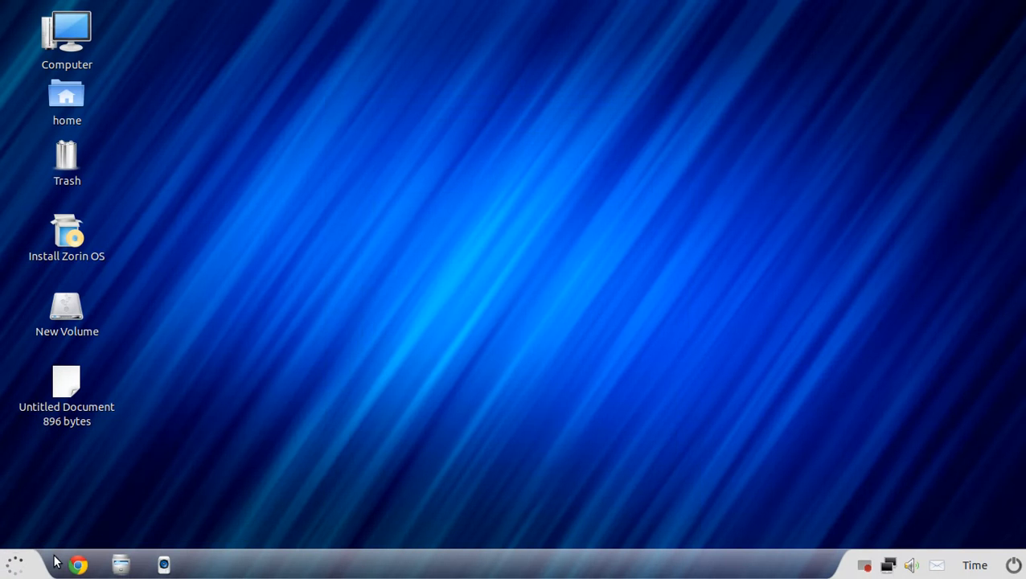
left_click(12, 564)
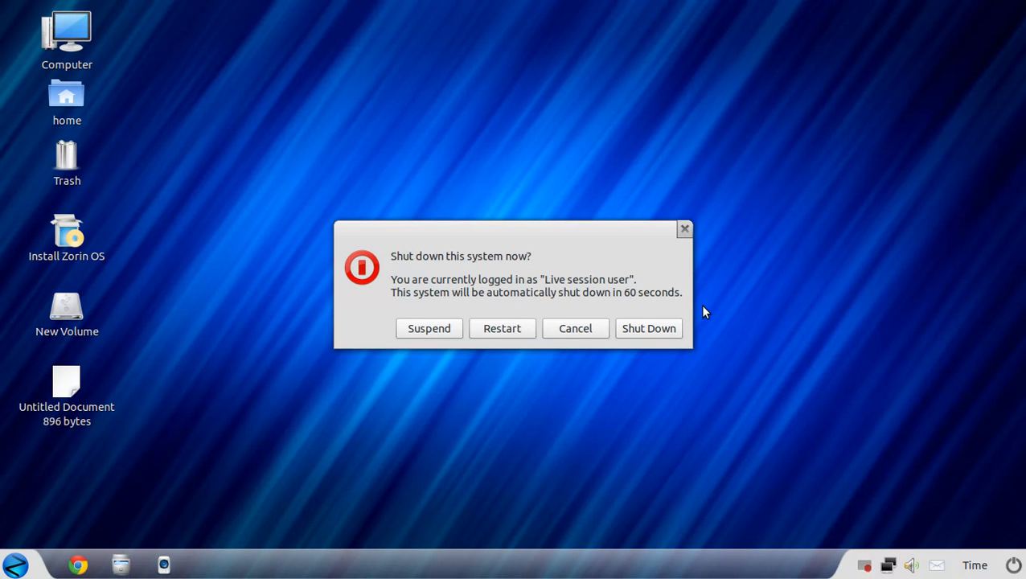
left_click(575, 328)
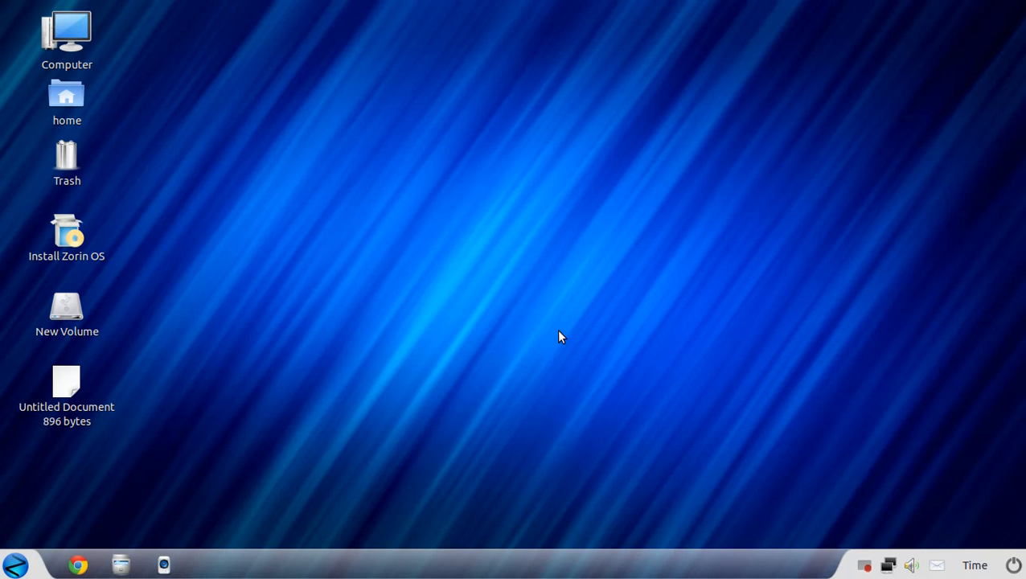
mouse_move(335, 107)
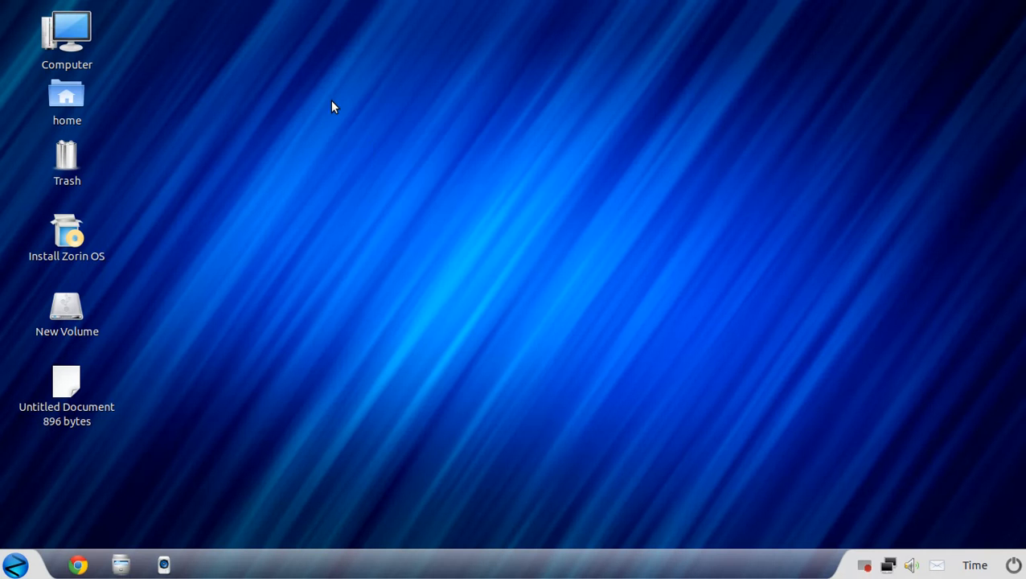
mouse_move(491, 233)
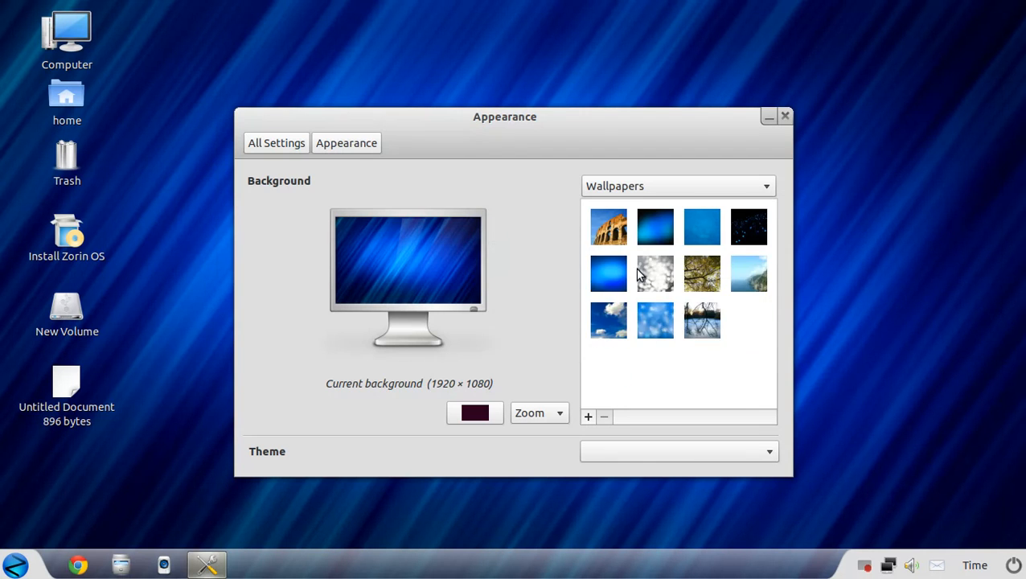
scroll("down", 3)
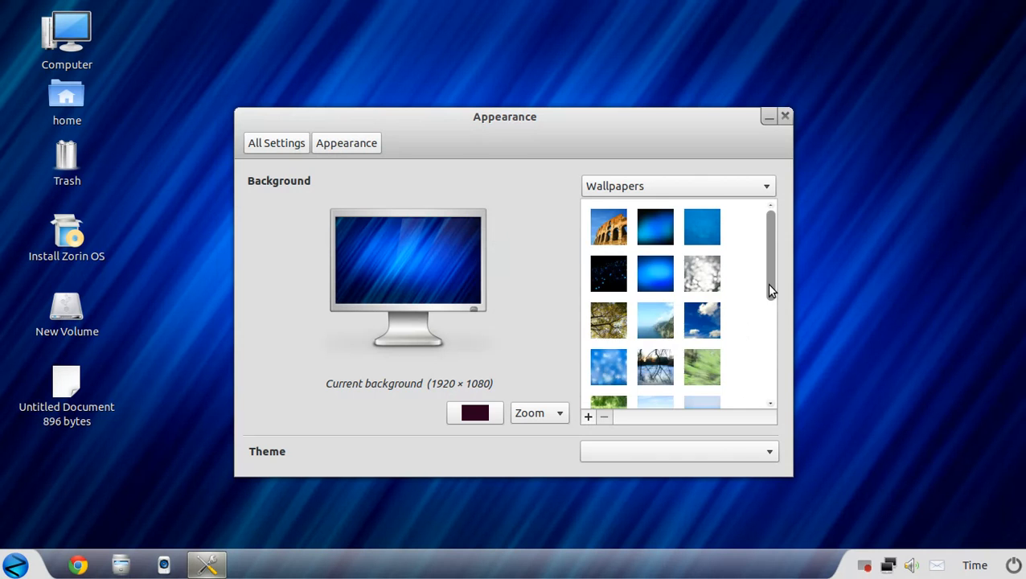
scroll("down", 3)
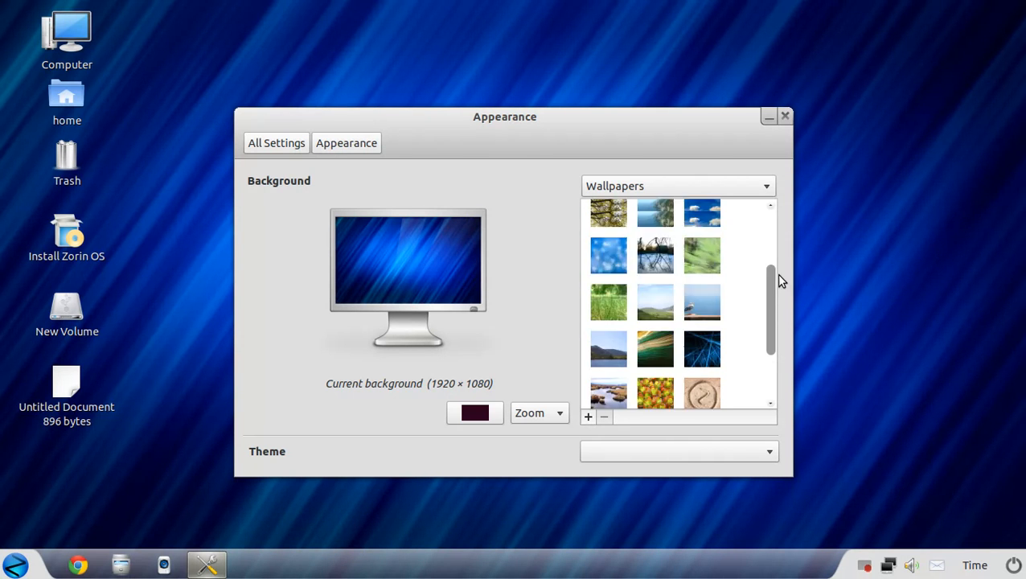
scroll("up", 3)
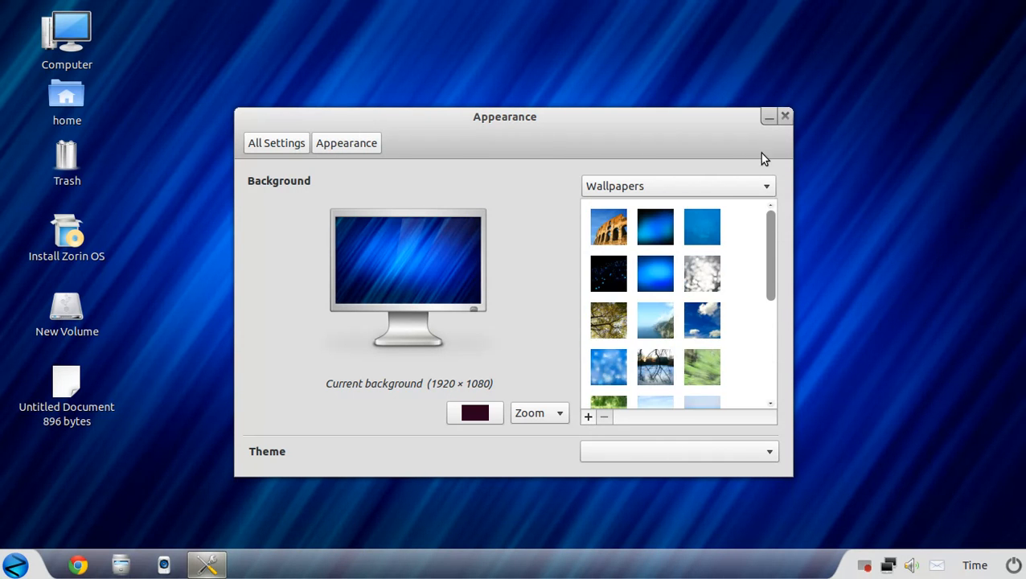
left_click(276, 143)
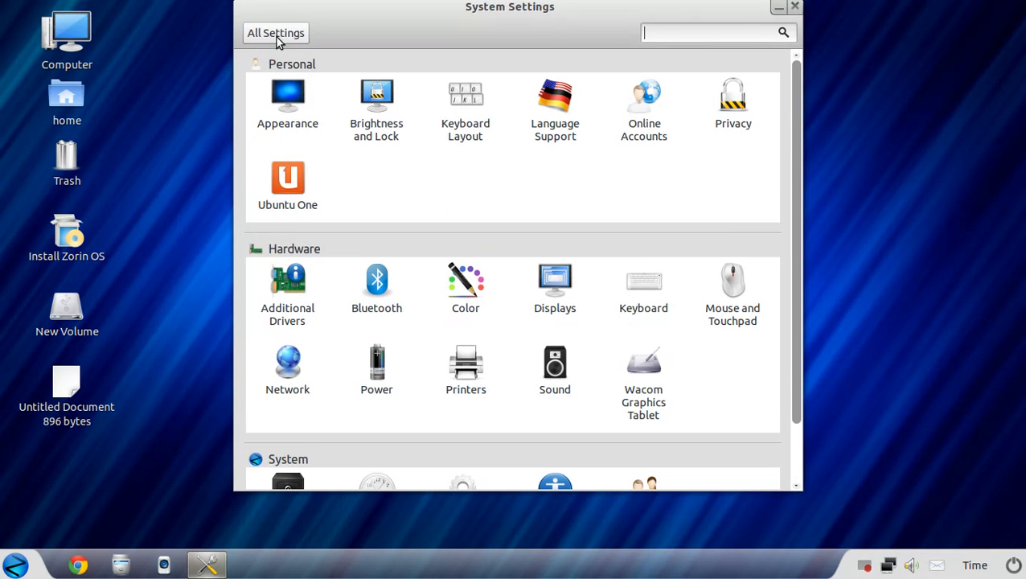
left_click(794, 7)
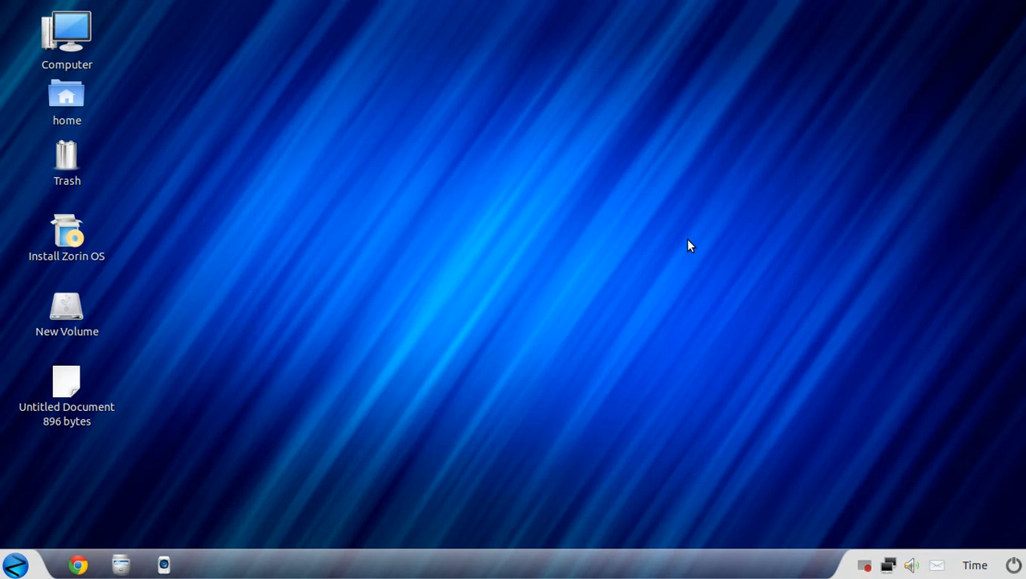